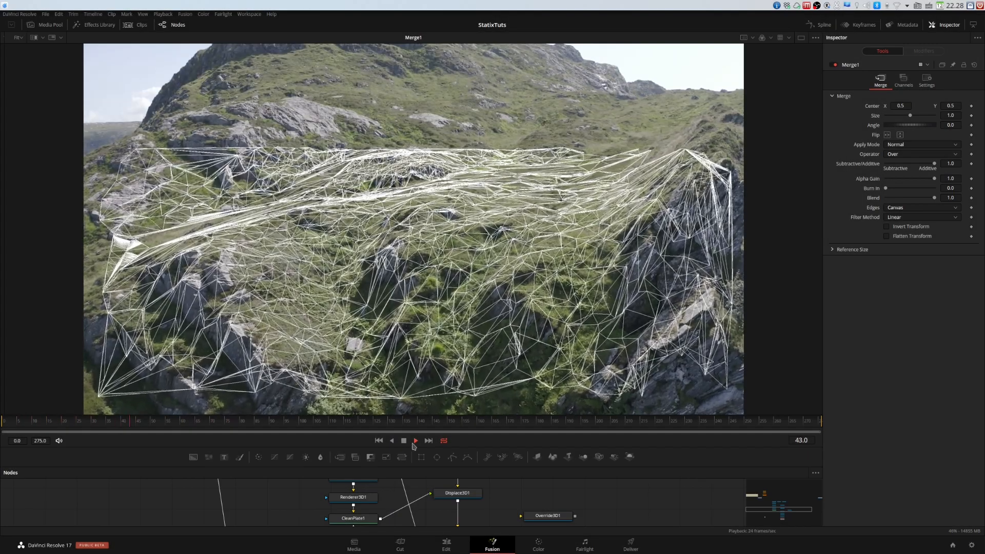
Add an Ellipse mask around the two hikers and check it on a later frame.
click(415, 440)
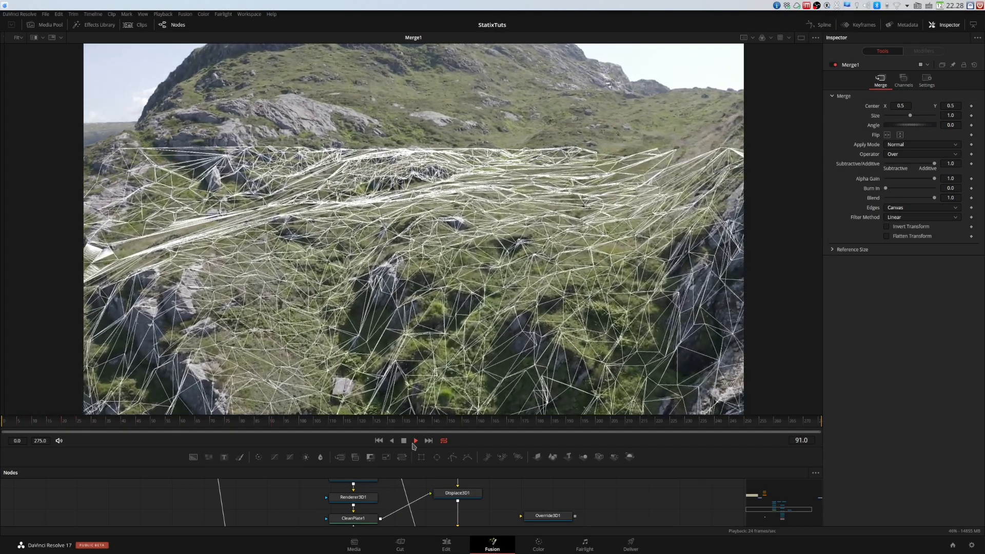
click(415, 440)
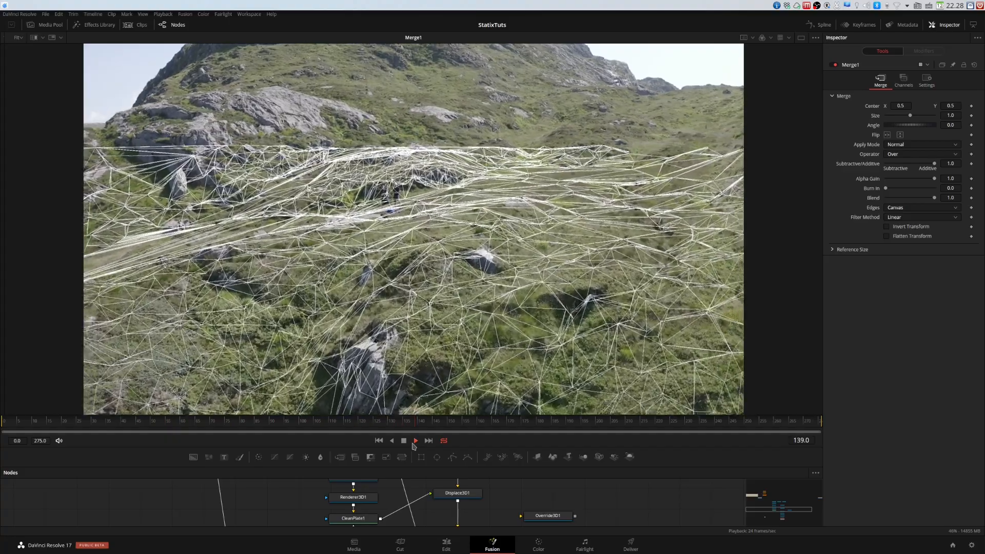
click(415, 440)
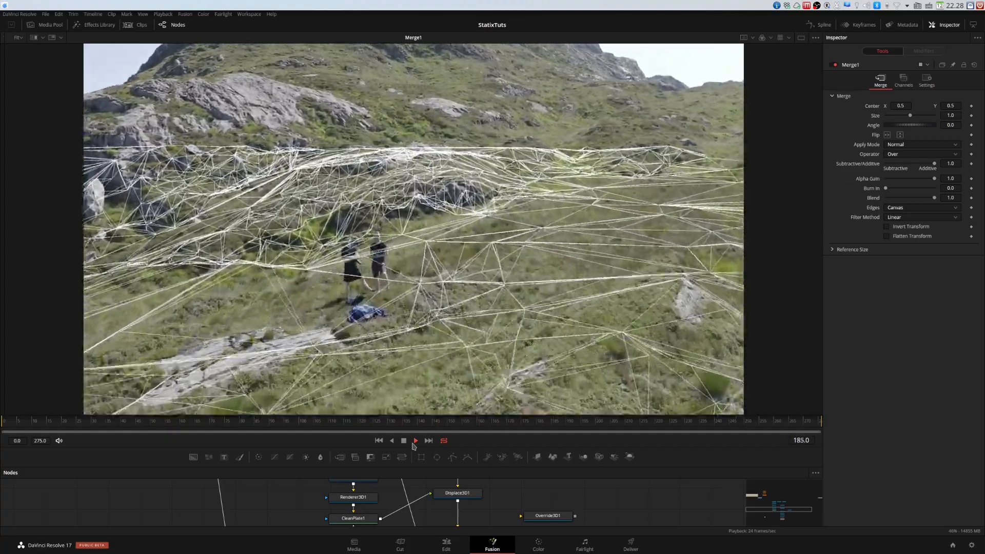
click(415, 440)
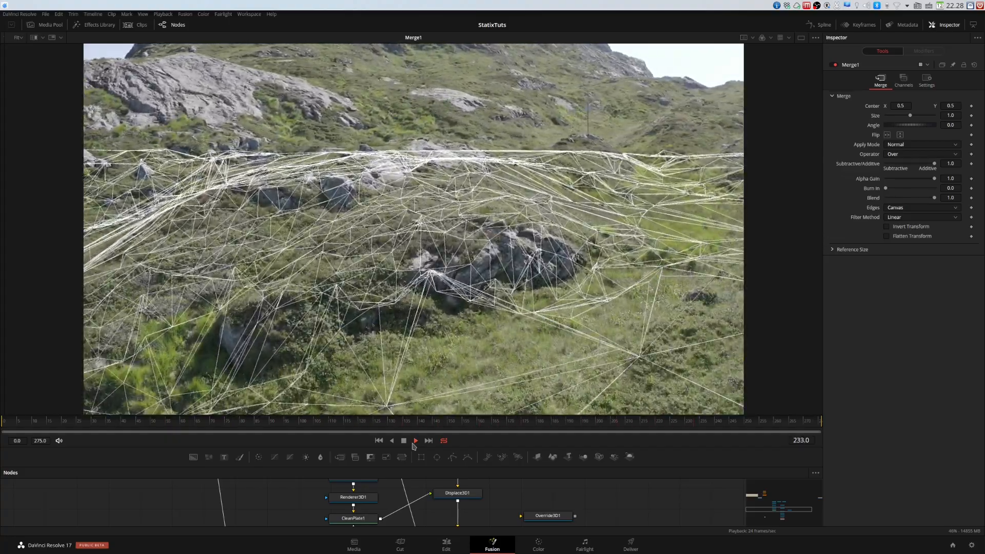
click(415, 440)
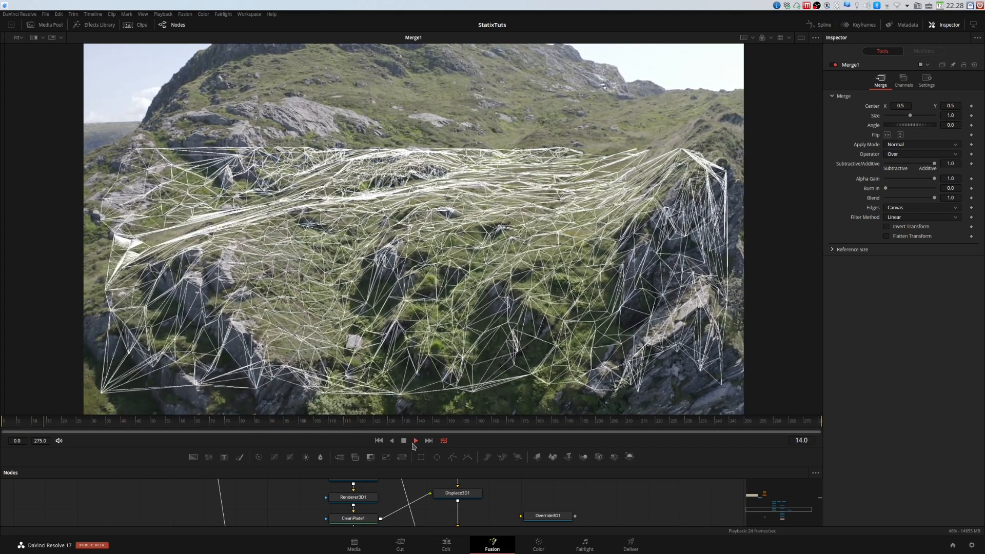
click(415, 440)
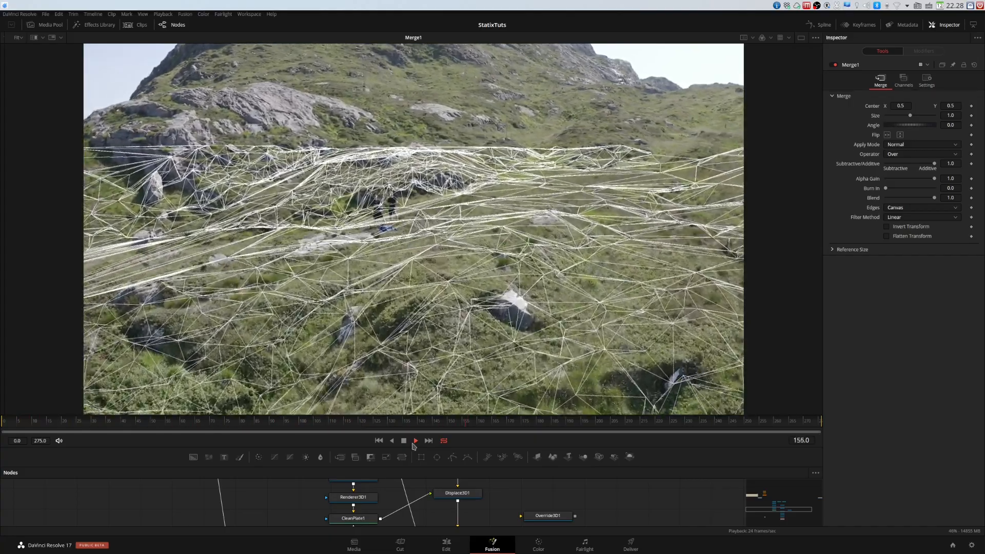
click(415, 440)
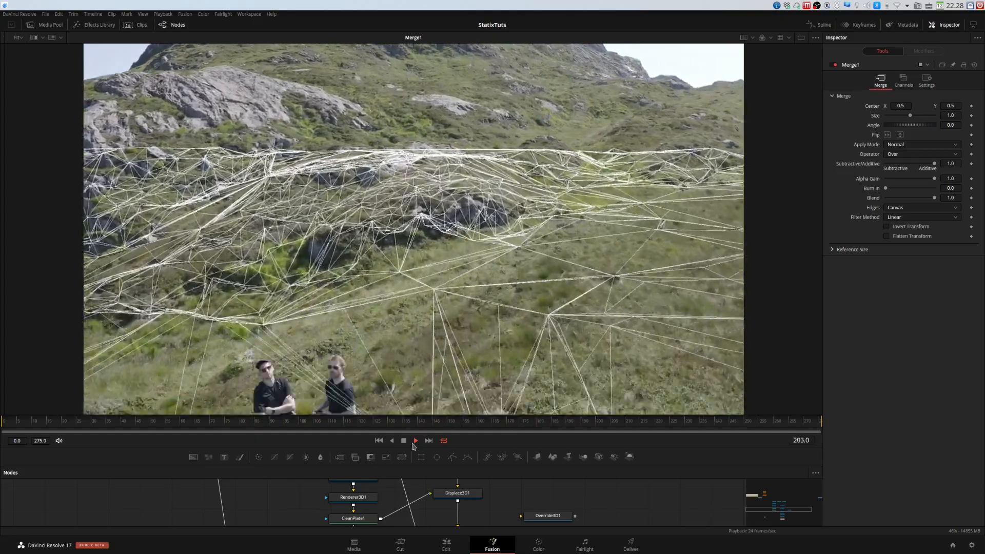
click(415, 440)
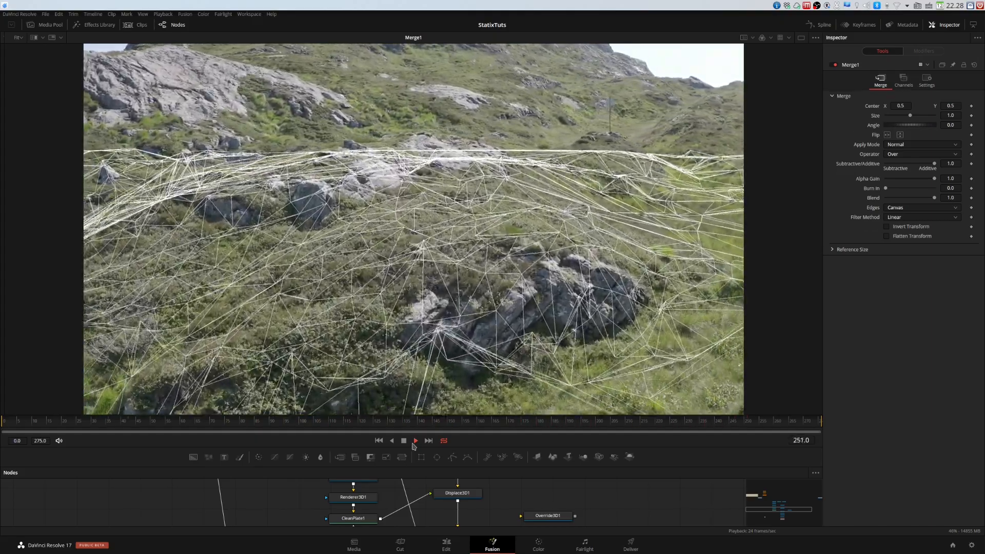
click(414, 440)
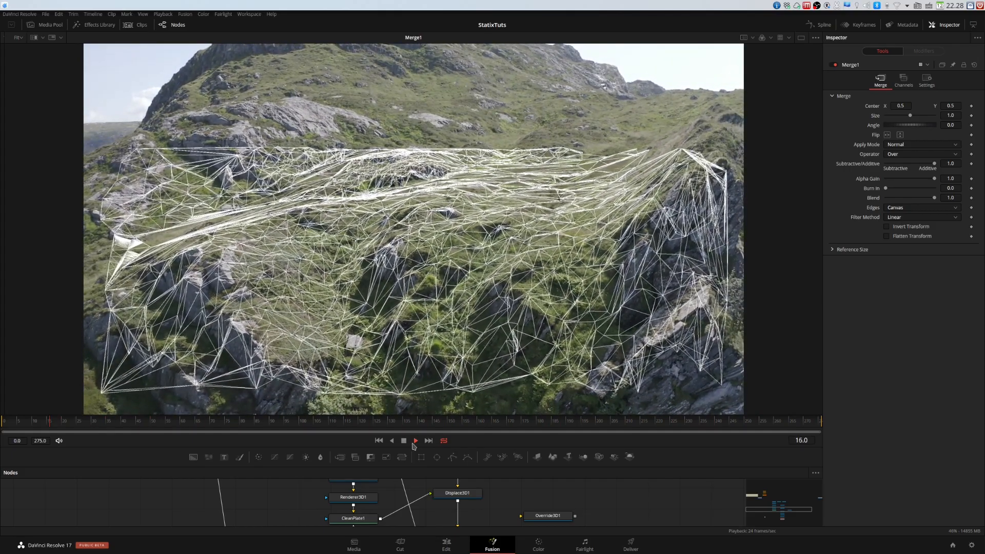
click(414, 440)
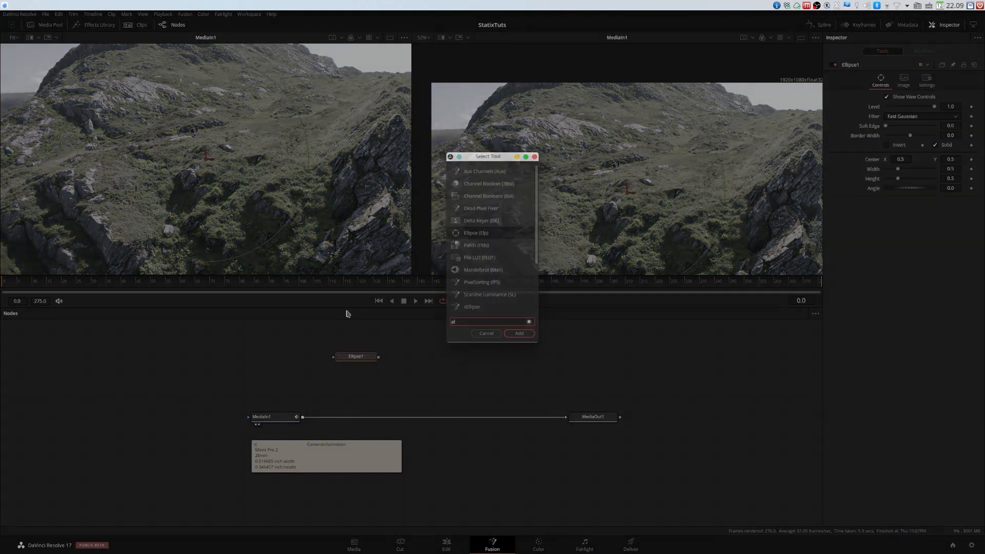
click(518, 333)
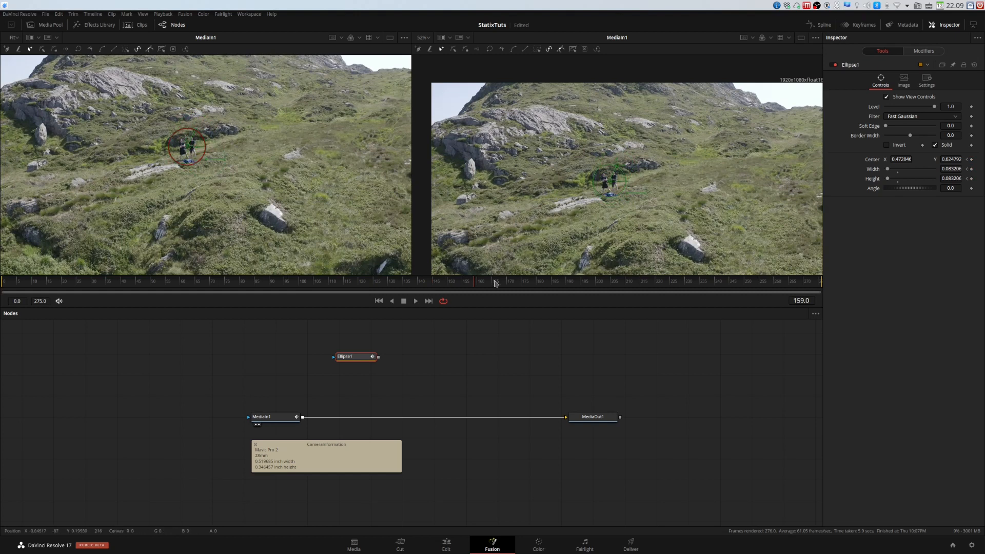
click(494, 280)
text(rec)
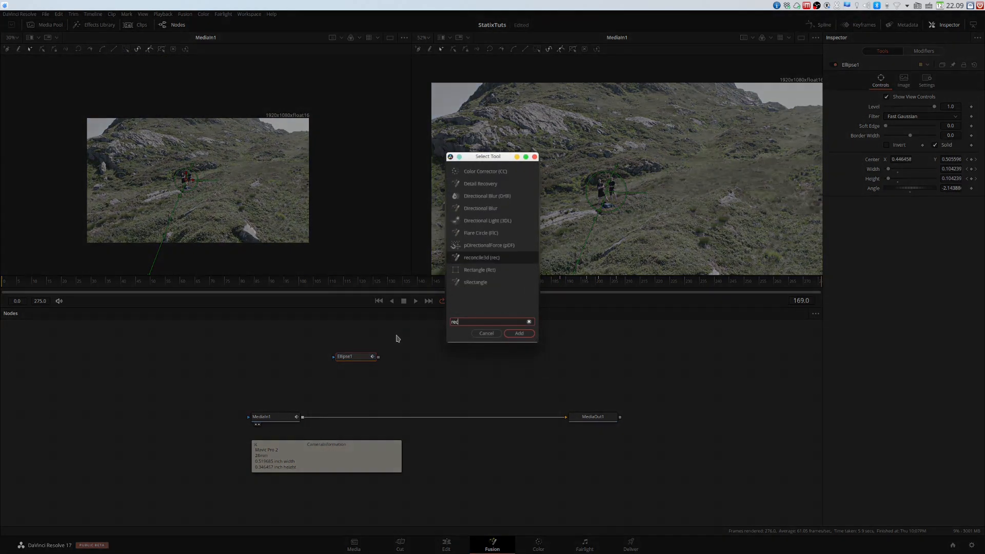
Add a Rectangle mask over the sky and set the Ellipse's Paint Mode to Subtract.
click(517, 332)
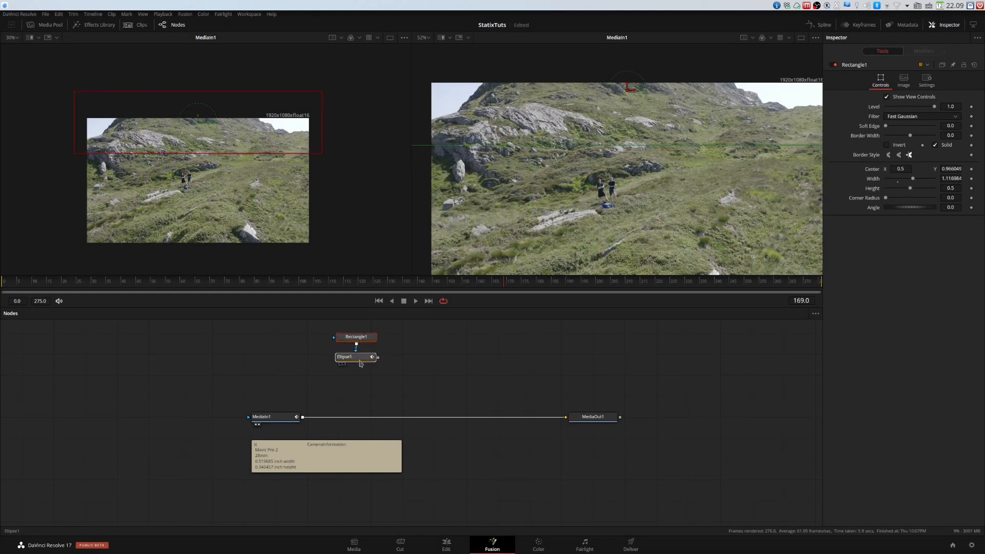
click(354, 357)
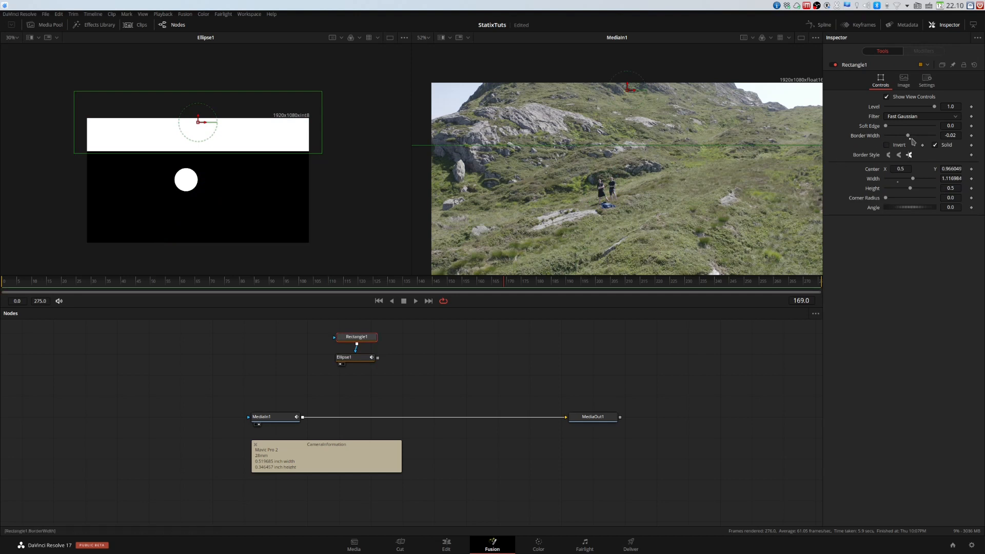
click(344, 357)
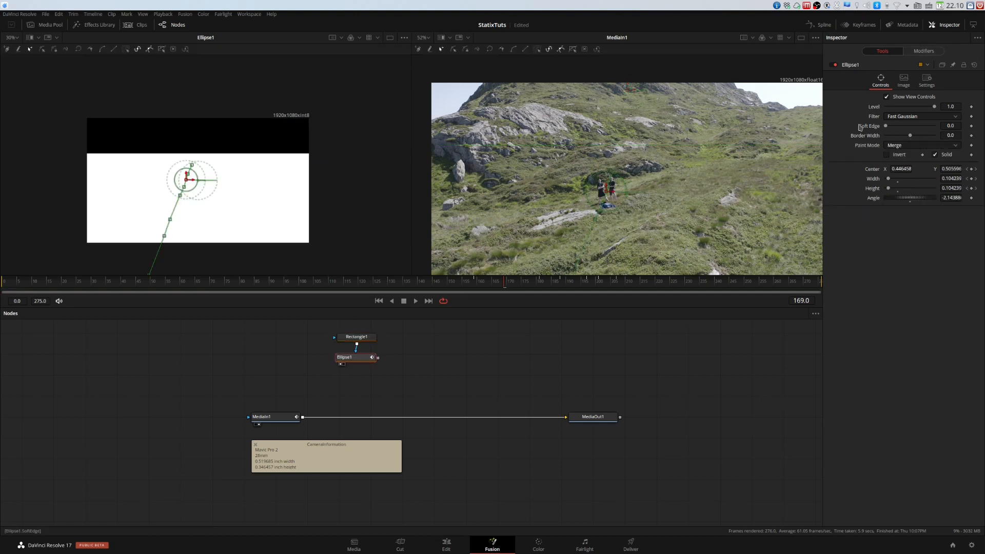
click(920, 145)
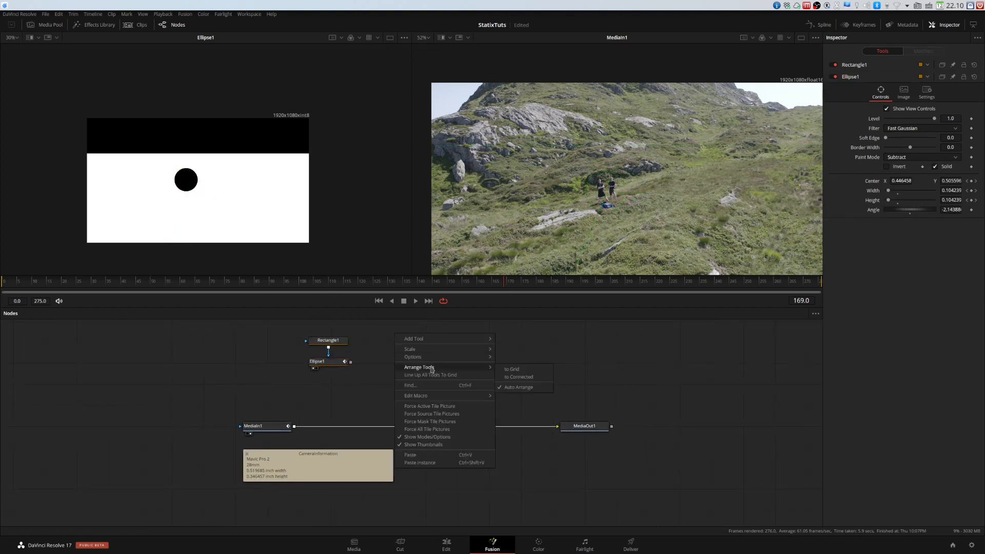
click(385, 370)
text(camera)
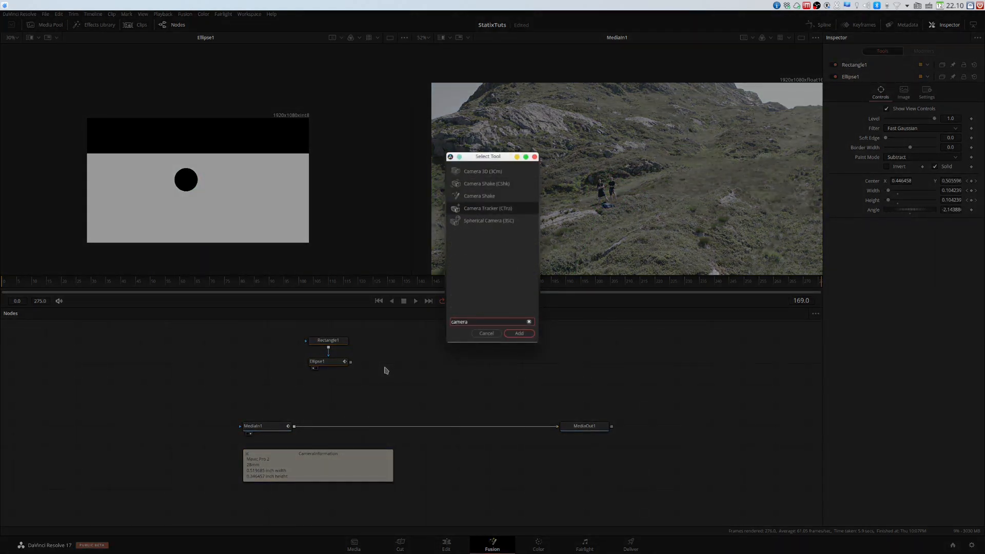
Insert a masked Camera Tracker after MediaIn1, enable Bidirectional Tracking, and run Auto Track.
click(518, 333)
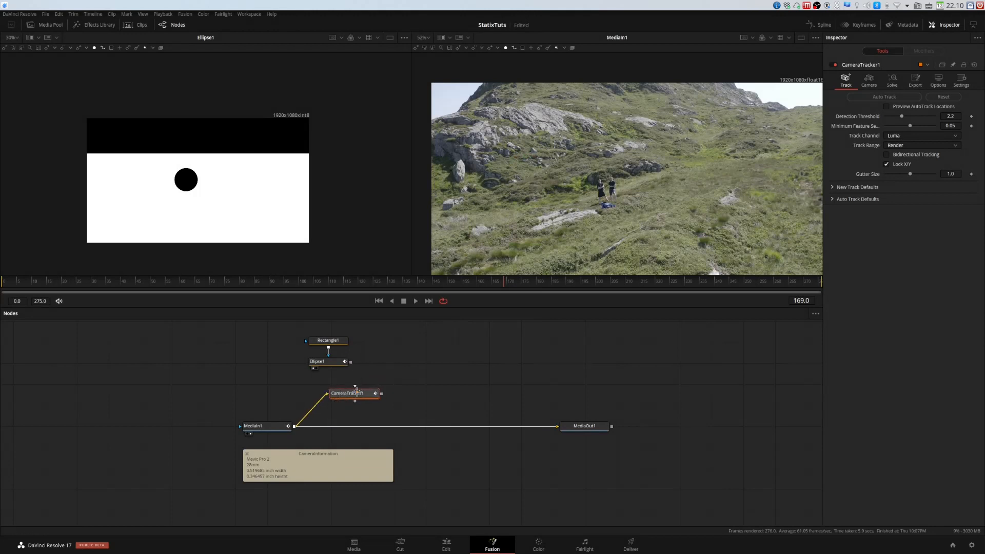
mouse_move(352, 367)
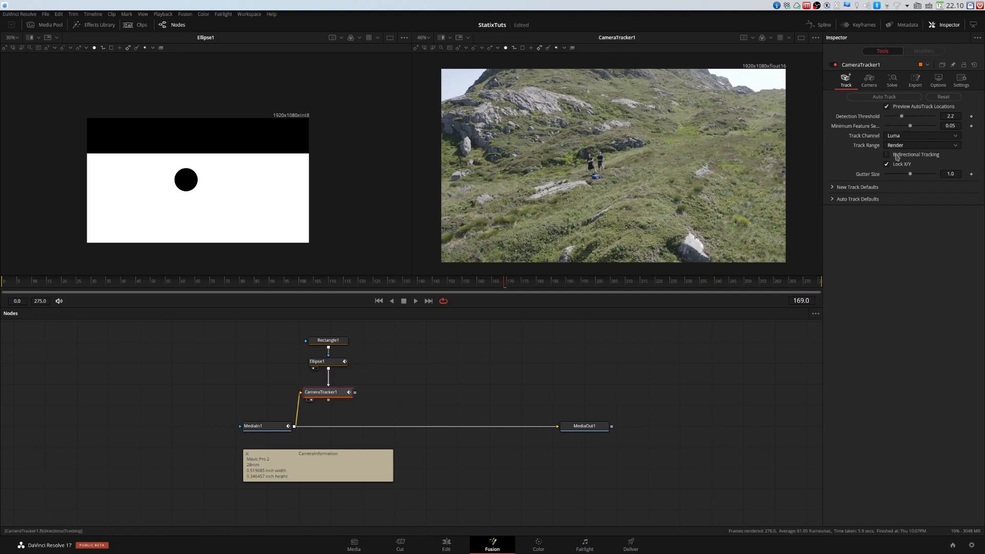
click(886, 155)
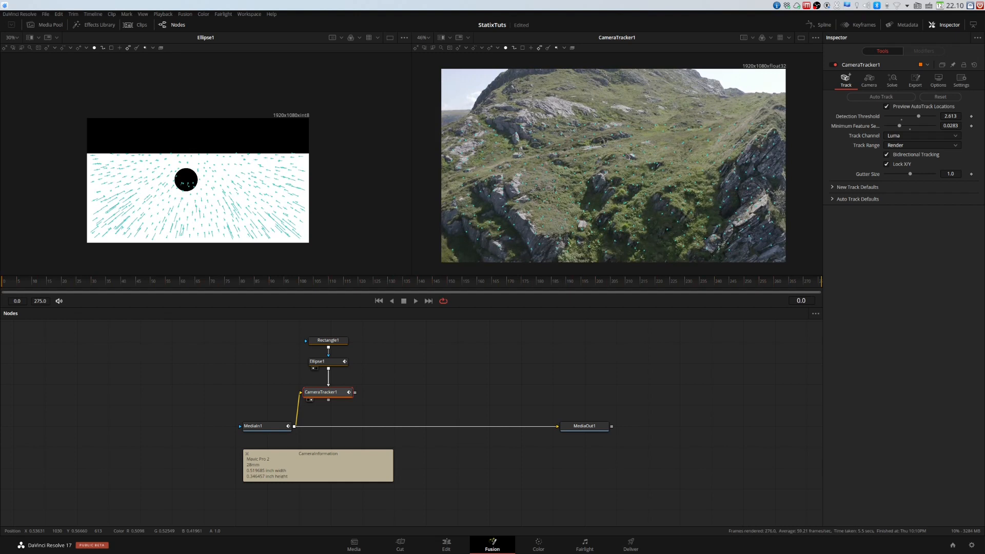
click(868, 80)
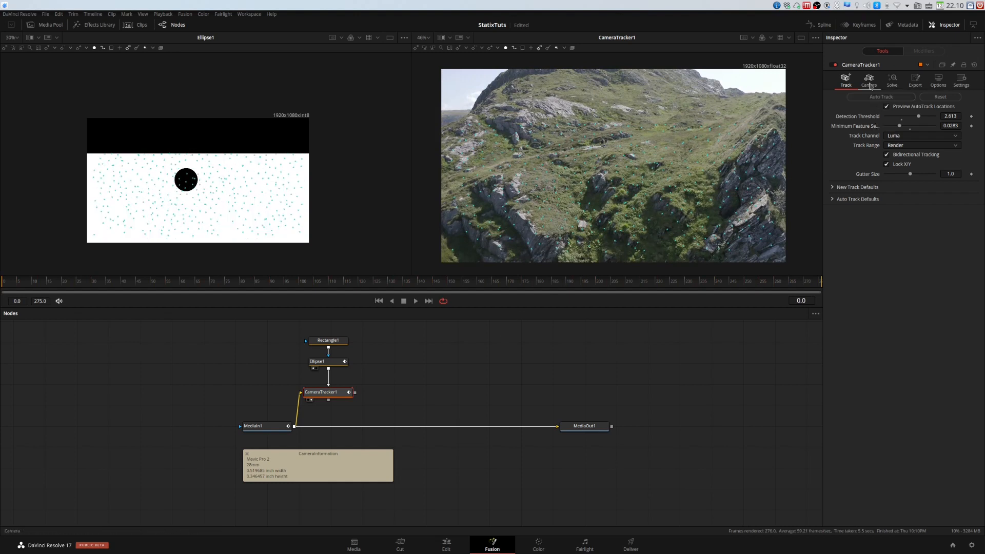
Give the Camera Tracker a 28 mm focal length and a User 0.519 × 0.346 film gate.
click(868, 81)
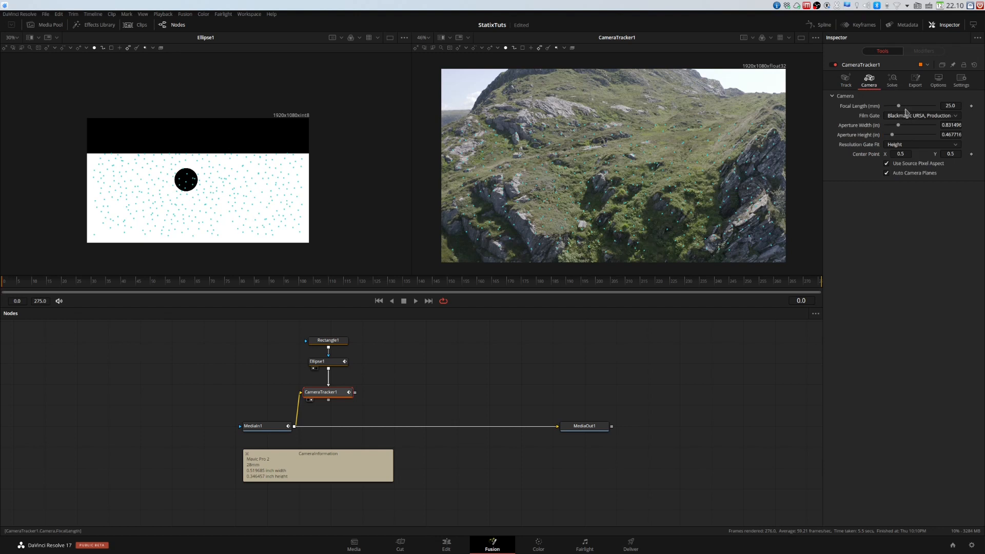
click(921, 116)
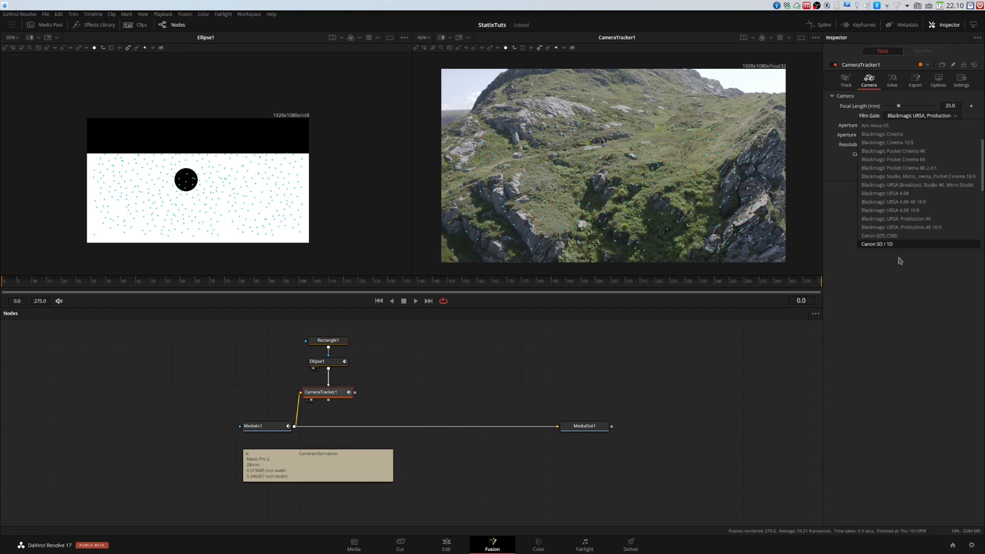
scroll(down, 3)
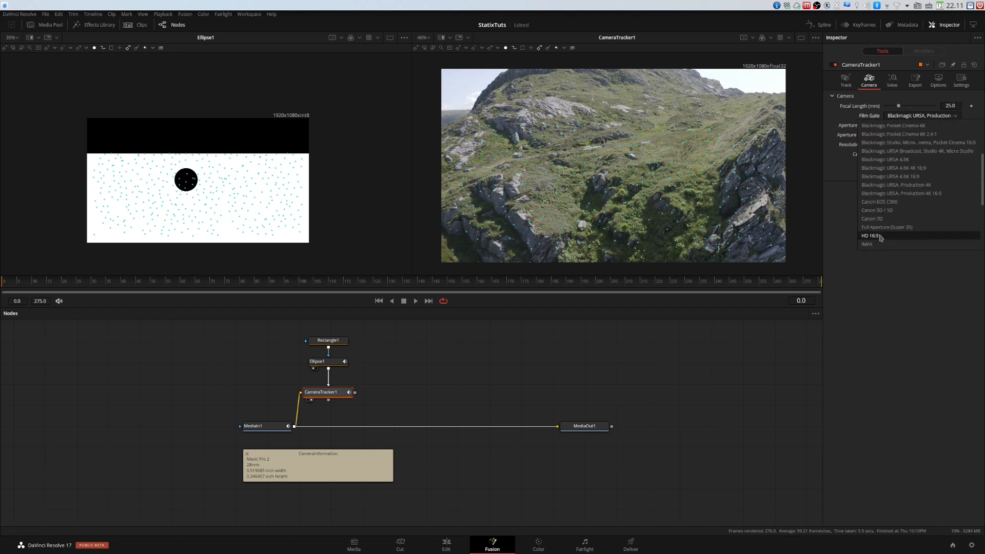
scroll(down, 3)
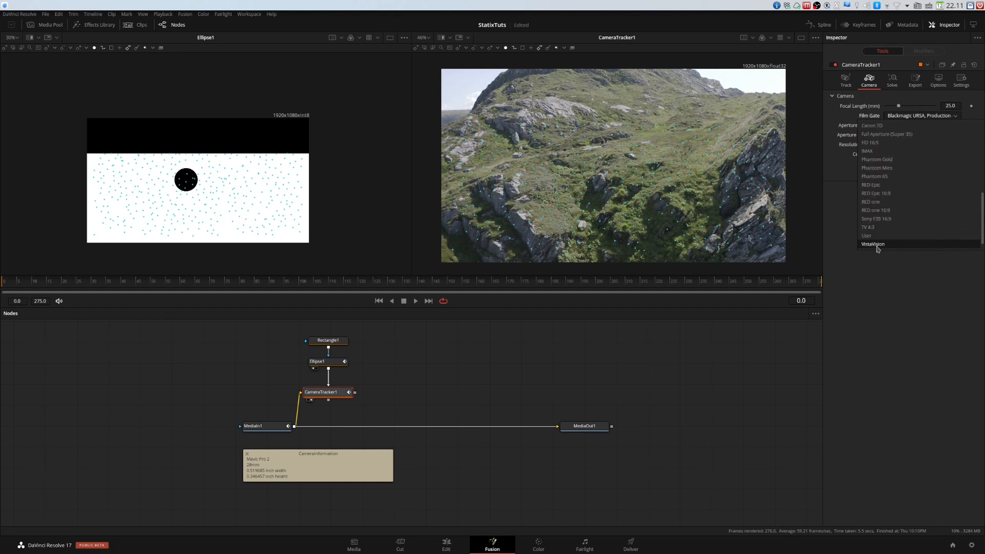
click(866, 235)
text(28)
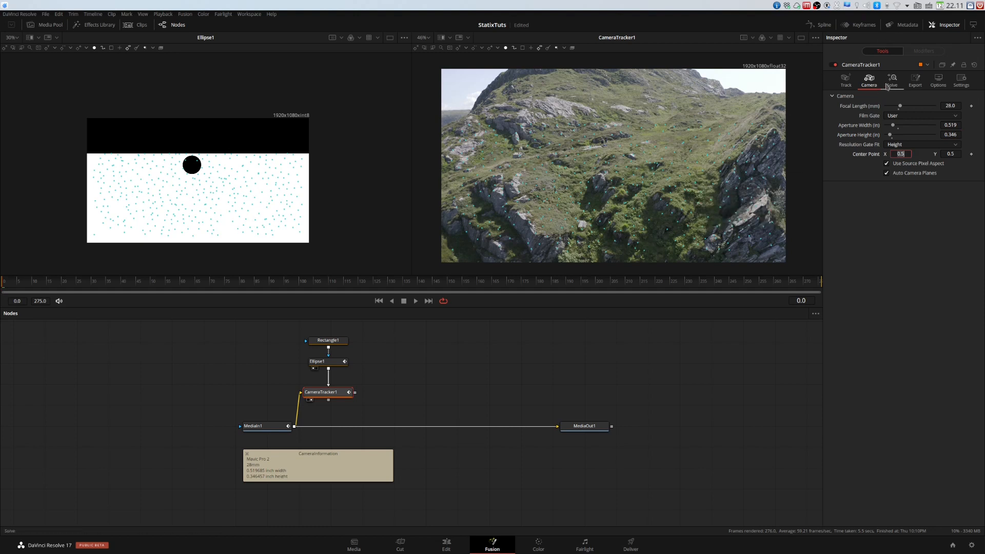
In the solve options, disable Refine Focal Length and enable Lens Parameters.
click(892, 80)
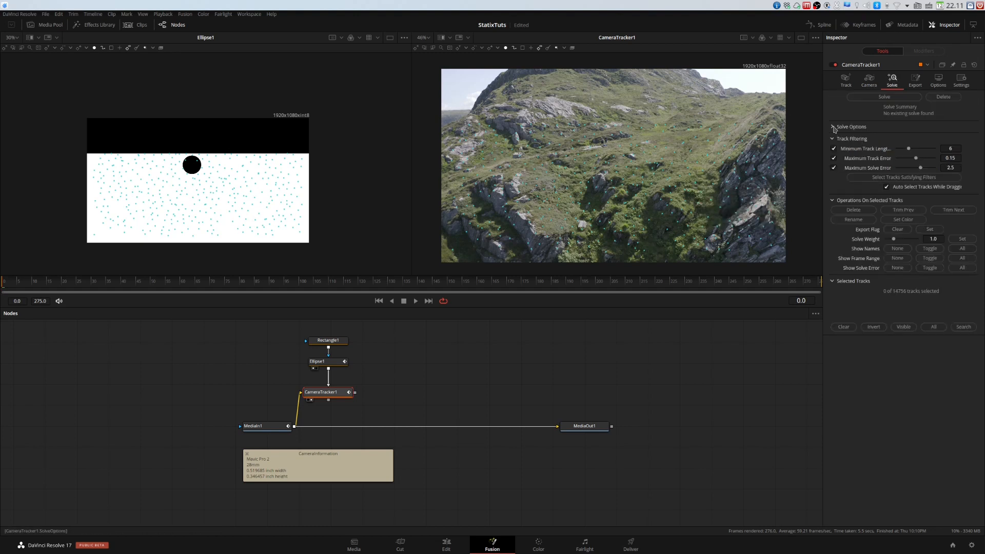
click(833, 126)
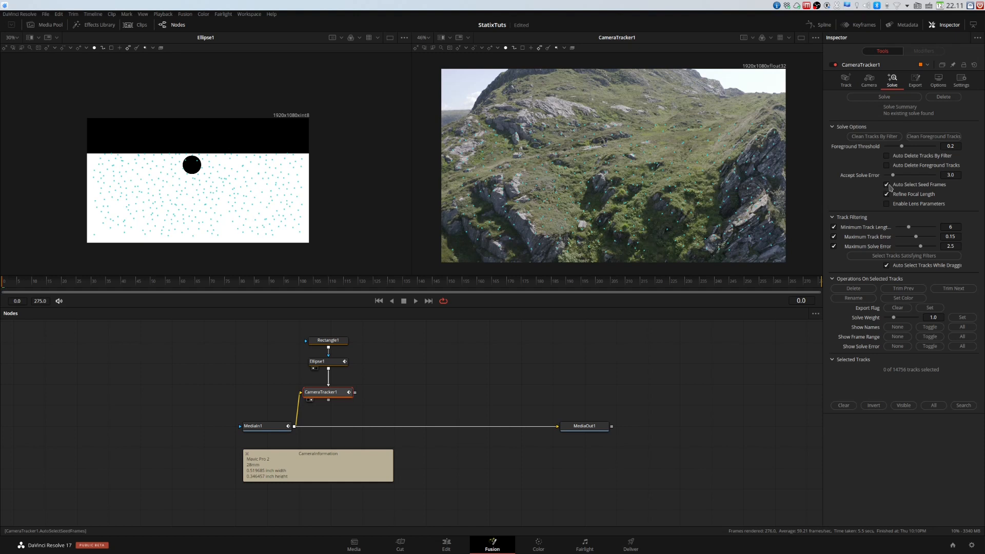
click(886, 194)
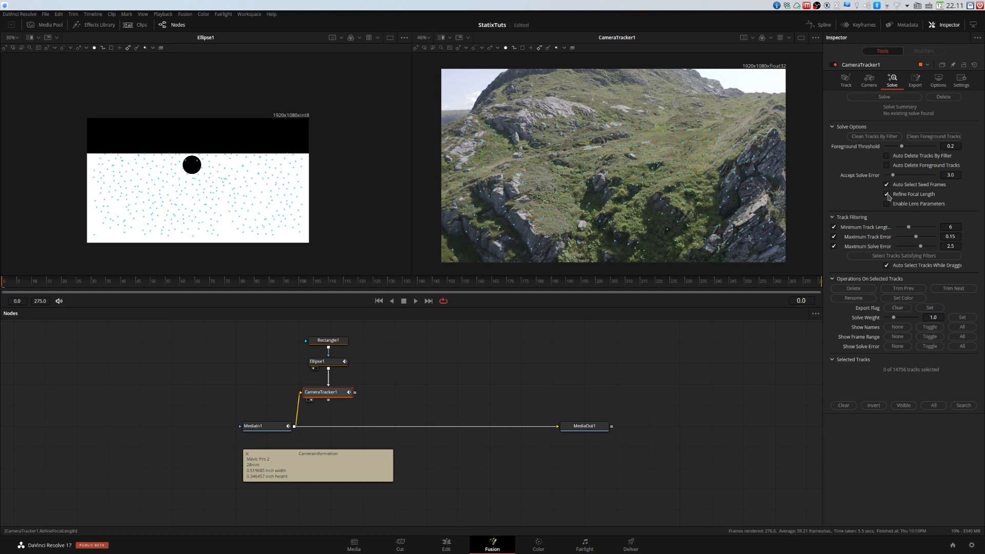
click(887, 194)
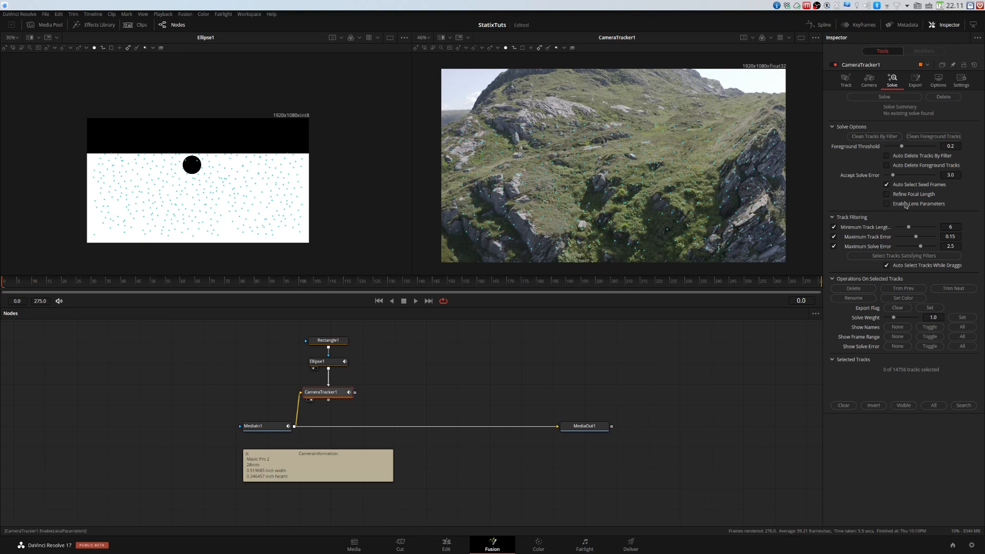
click(886, 204)
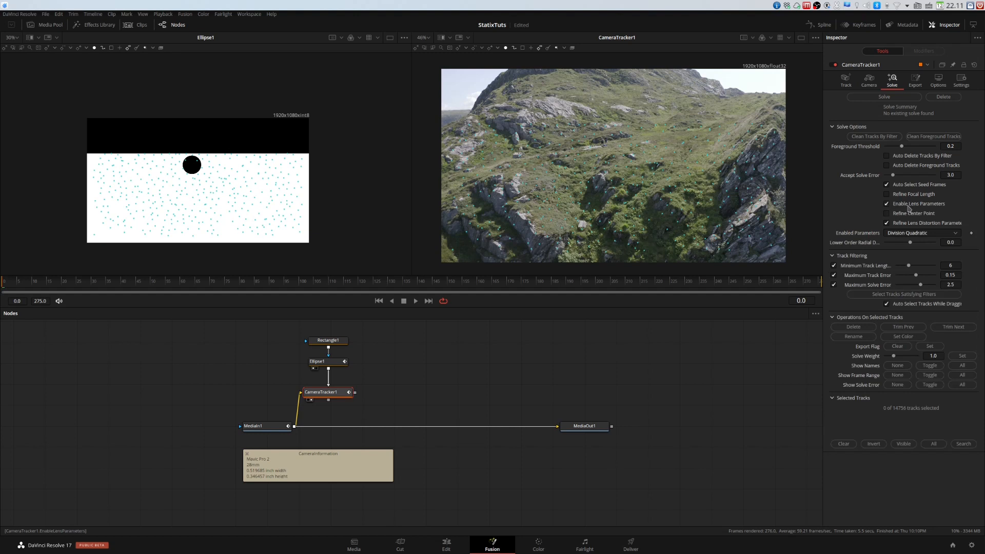
mouse_move(796, 495)
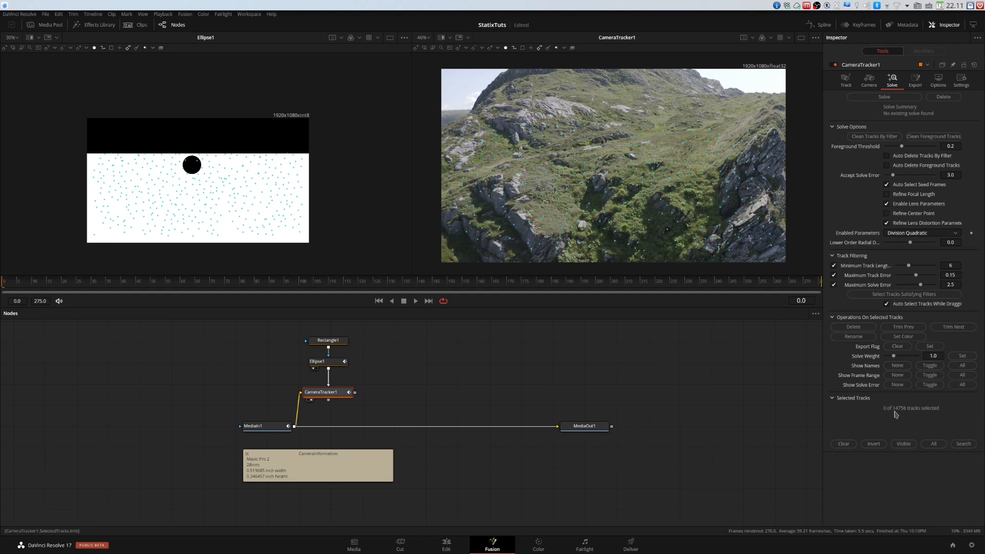
mouse_move(894, 414)
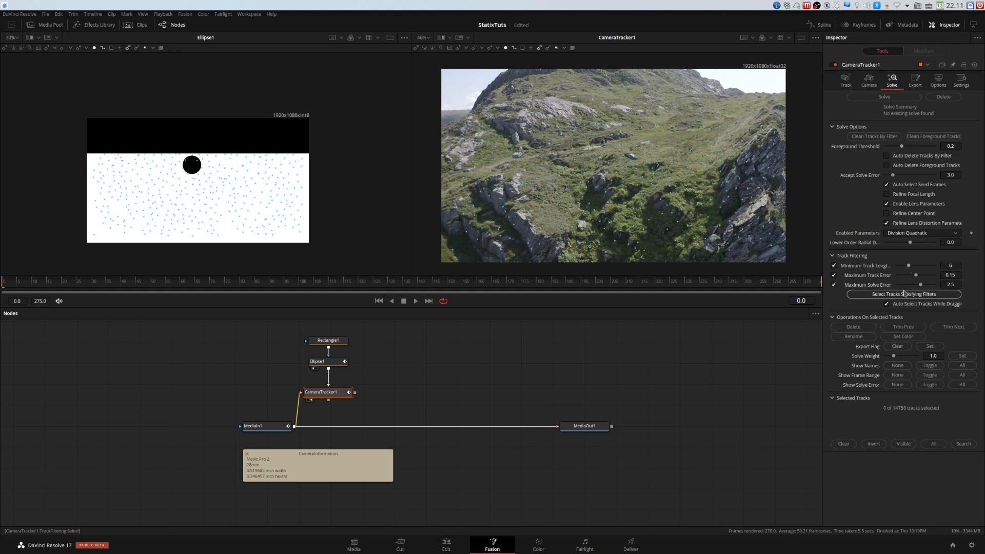
Delete the tracks exceeding the error filters and solve, leaving 2154 tracks.
click(903, 294)
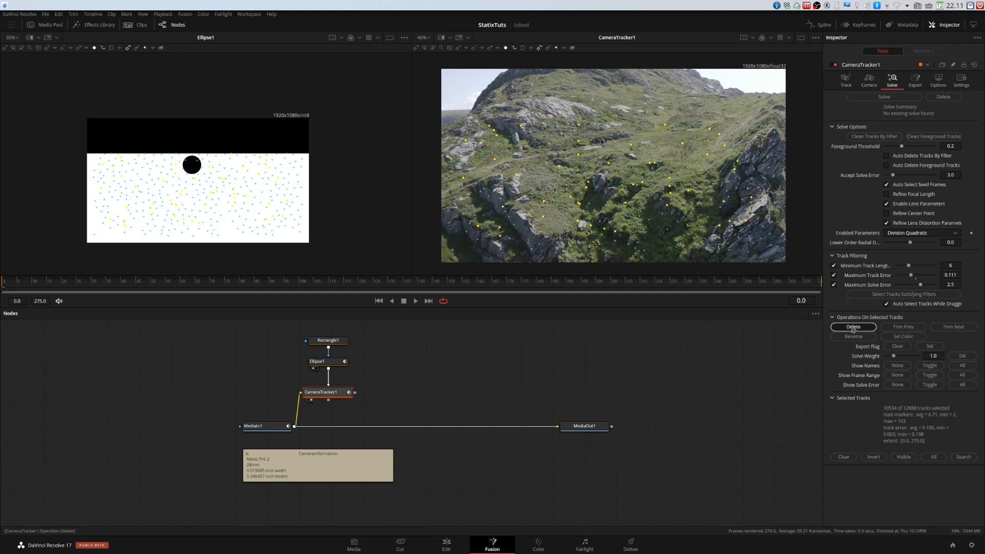
click(852, 326)
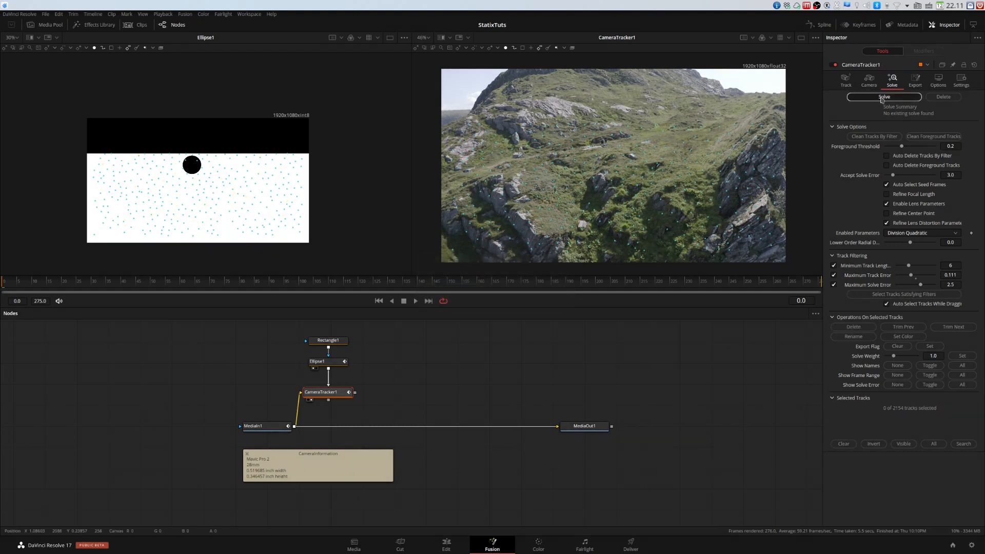
click(884, 97)
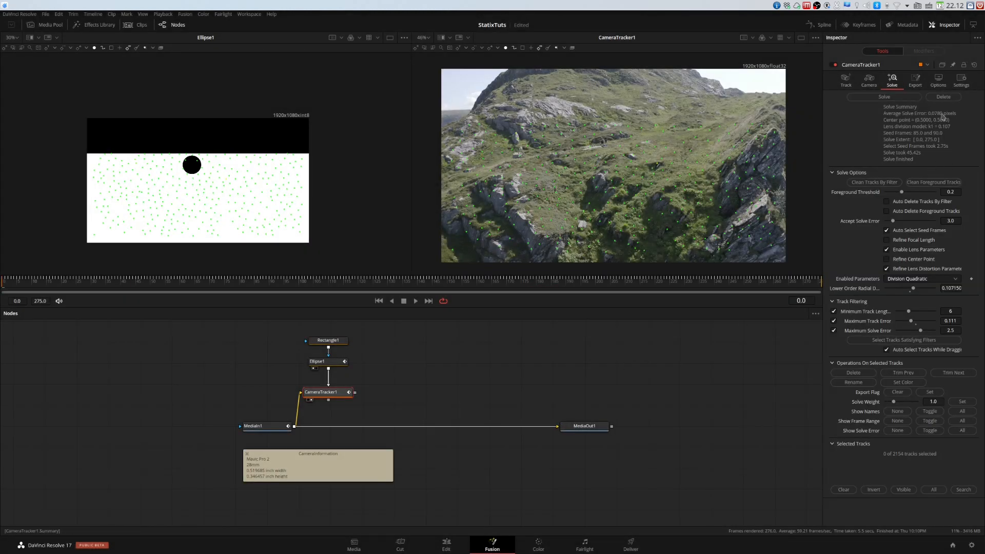
mouse_move(931, 146)
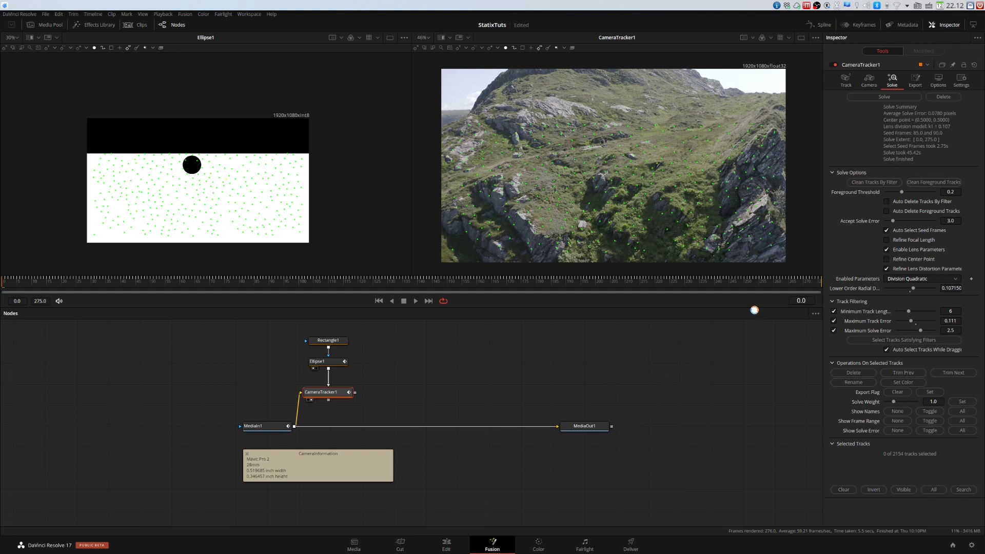
Export the solved camera as a 3D scene and view Merge3D.
click(915, 80)
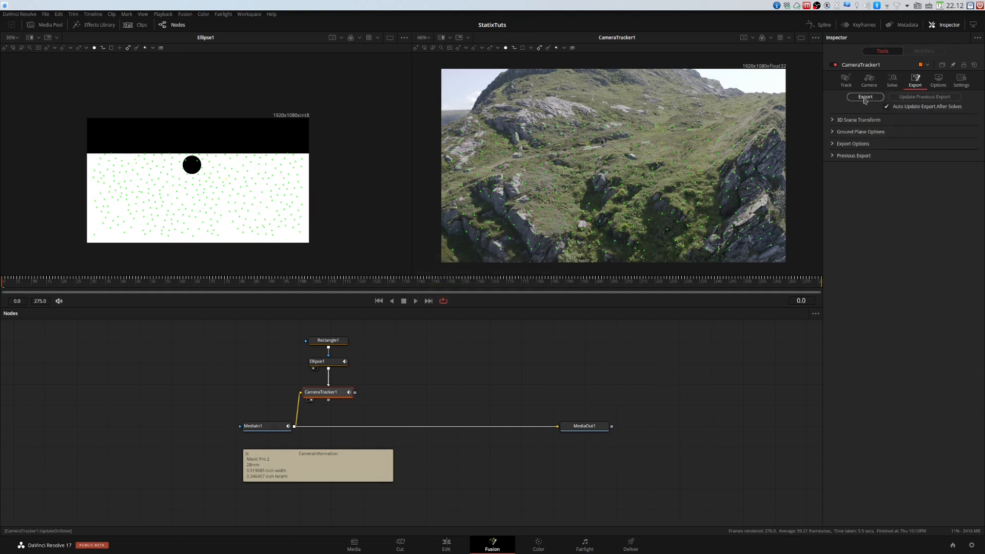
click(865, 96)
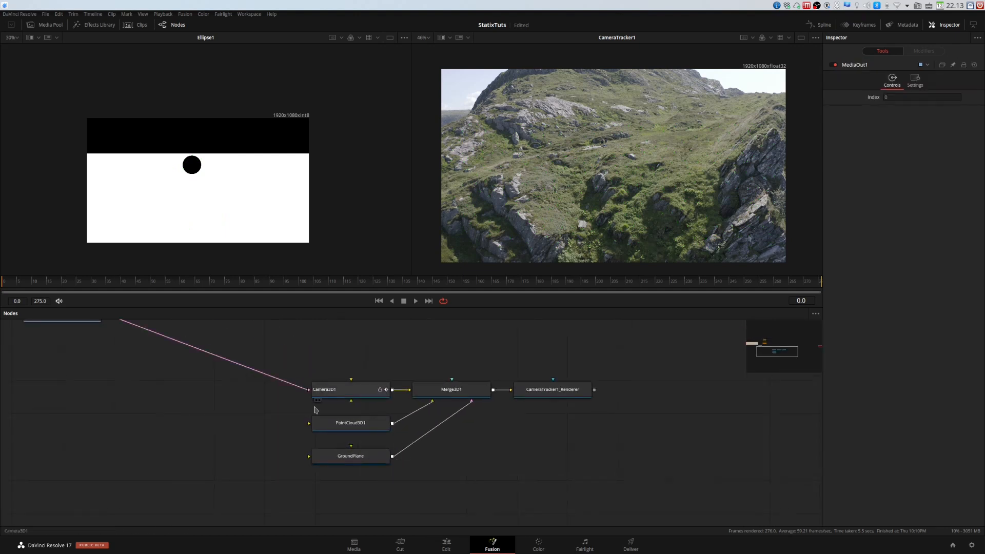
click(450, 389)
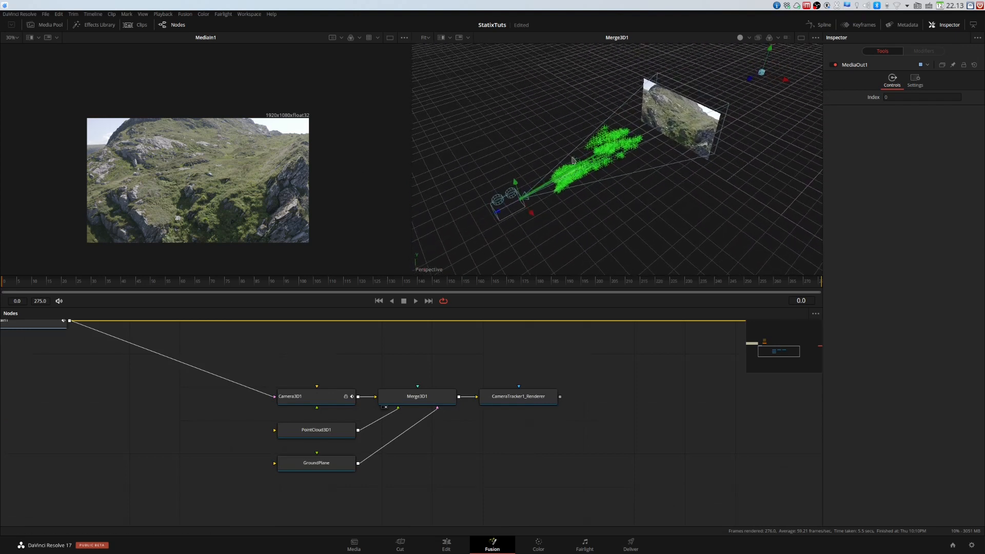
Delete the GroundPlane node and check the point cloud through the camera.
click(316, 462)
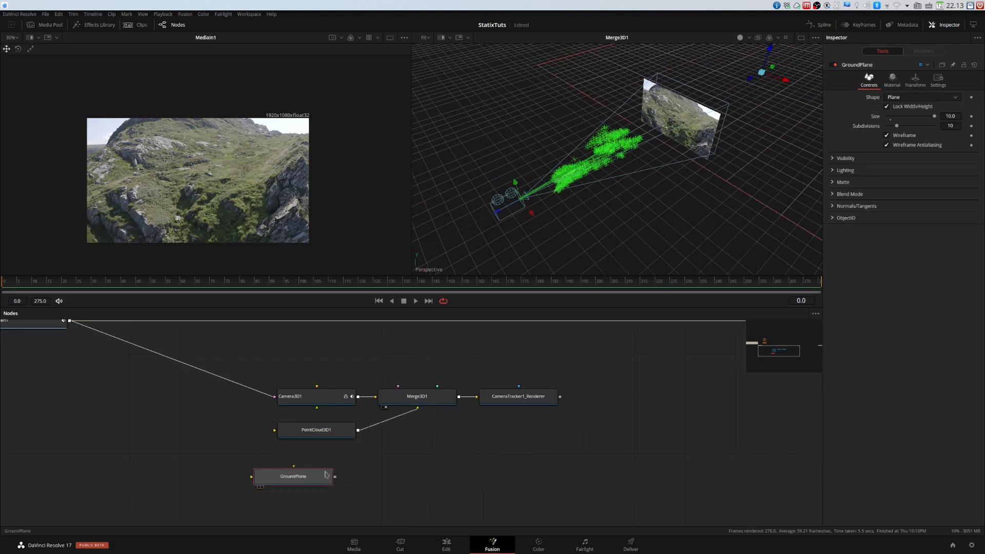
click(315, 430)
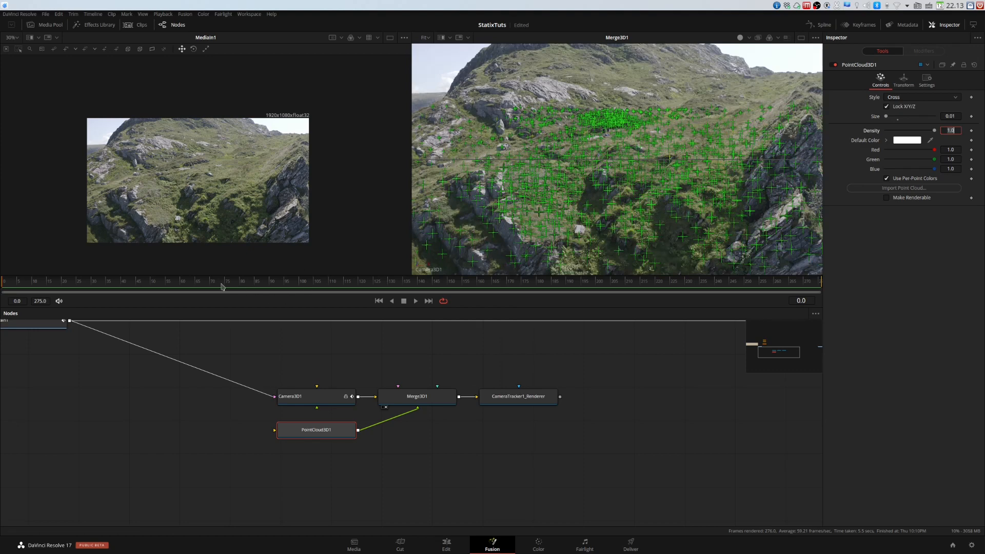
click(457, 280)
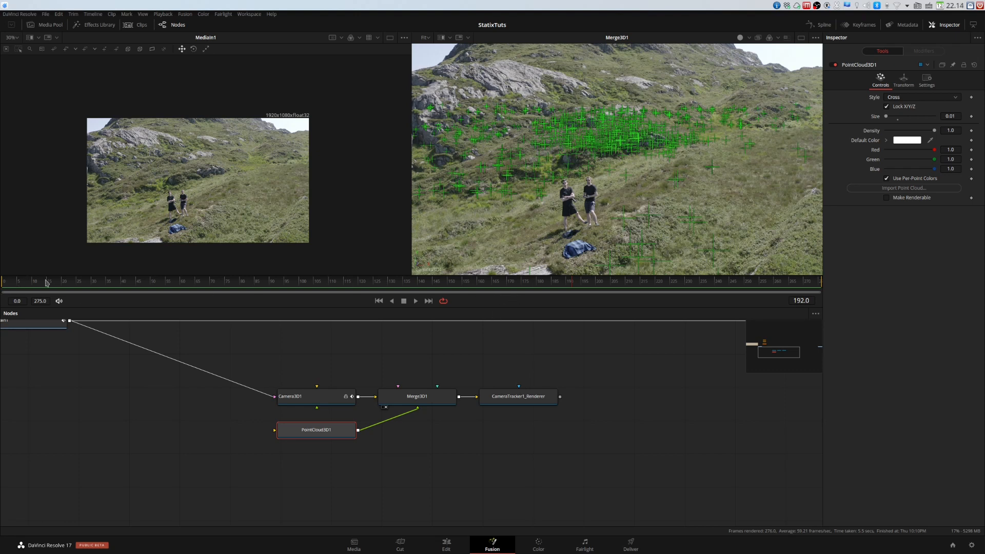
mouse_move(286, 305)
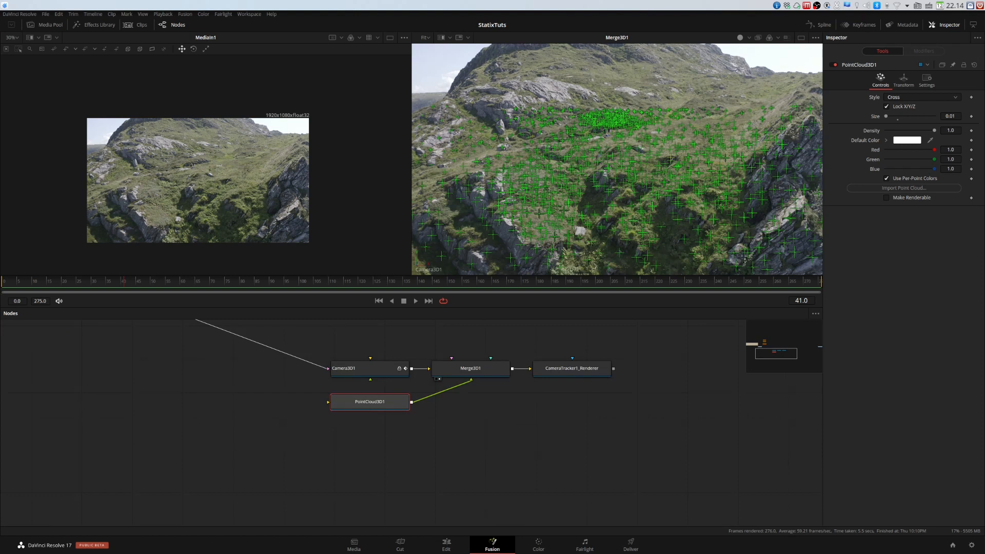
mouse_move(510, 185)
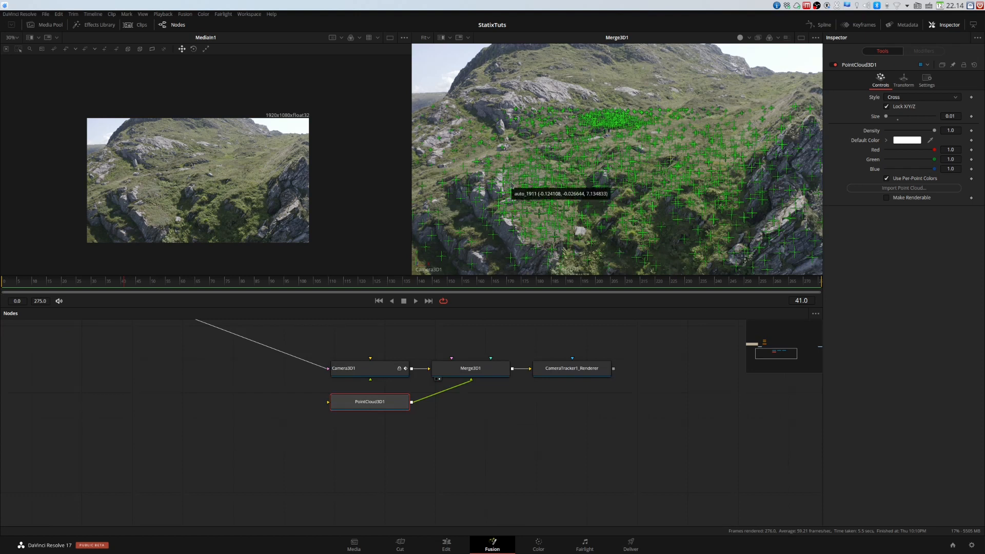
click(355, 443)
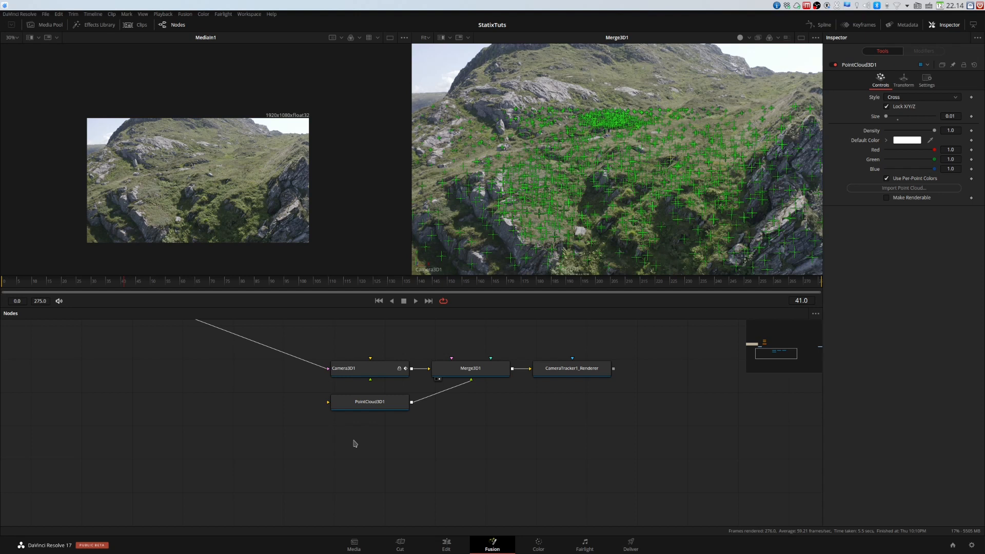
Add Custom Vertex 3D below PointCloud3D and make the point cloud renderable.
text(camera)
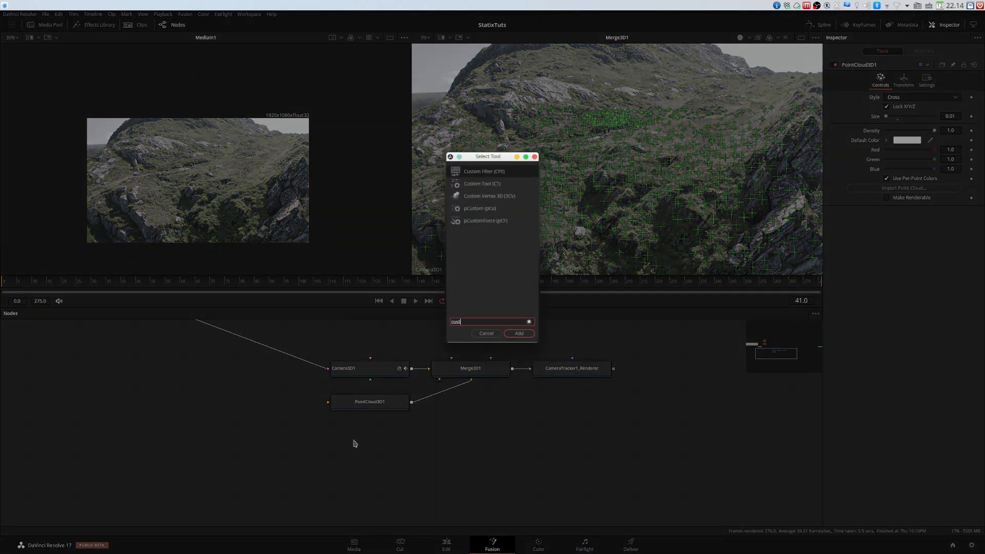
click(518, 333)
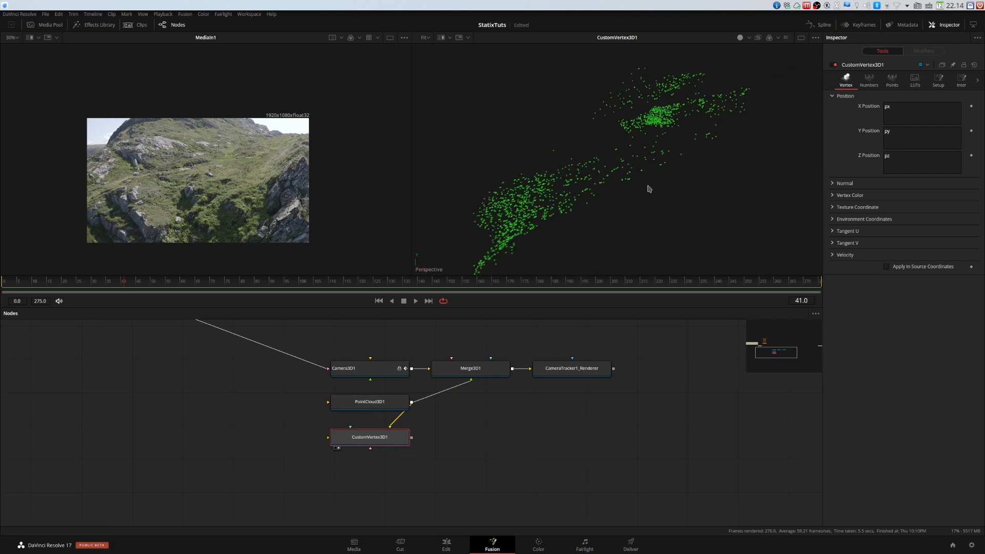
click(849, 195)
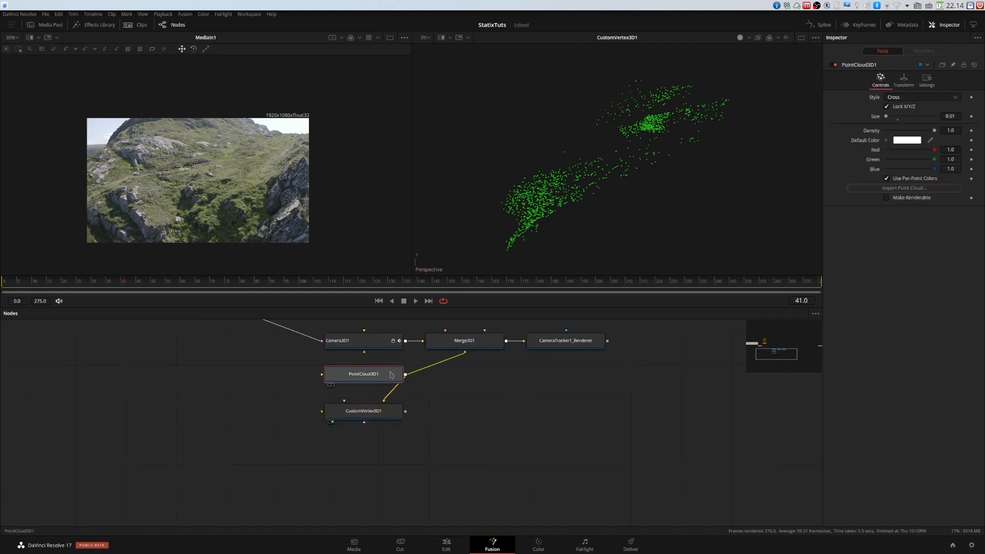
click(886, 197)
text(cust)
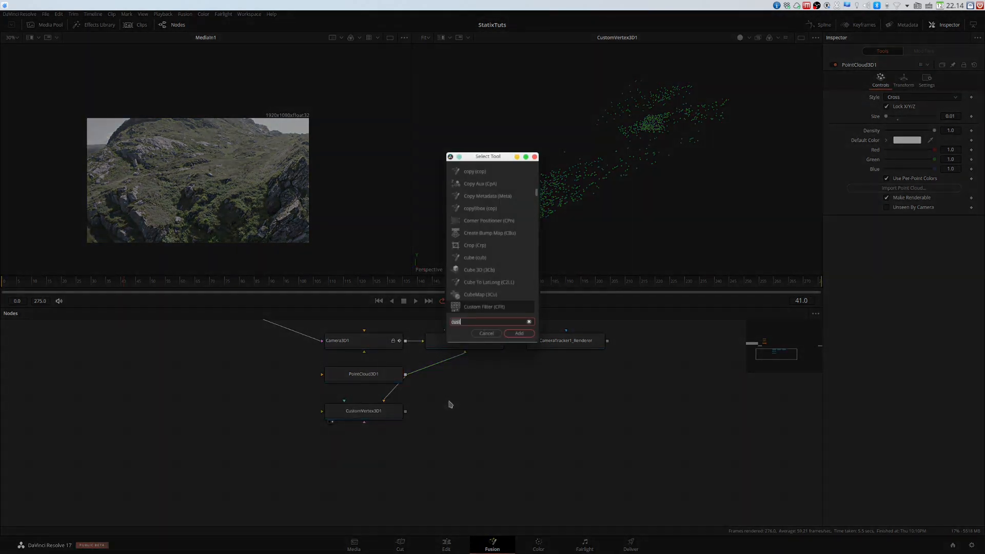
Add a UV Map 3D below and fit it to the point cloud.
text(UV)
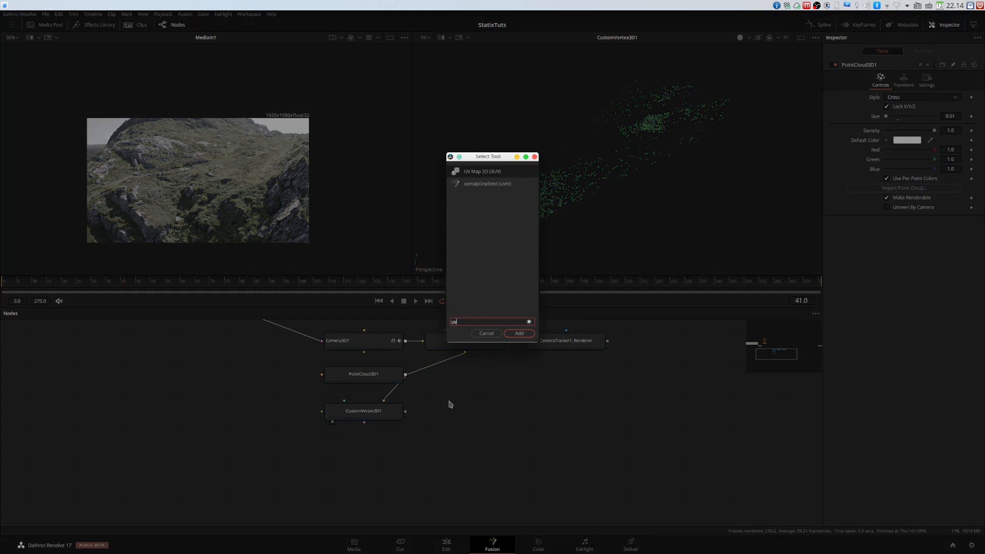
click(518, 332)
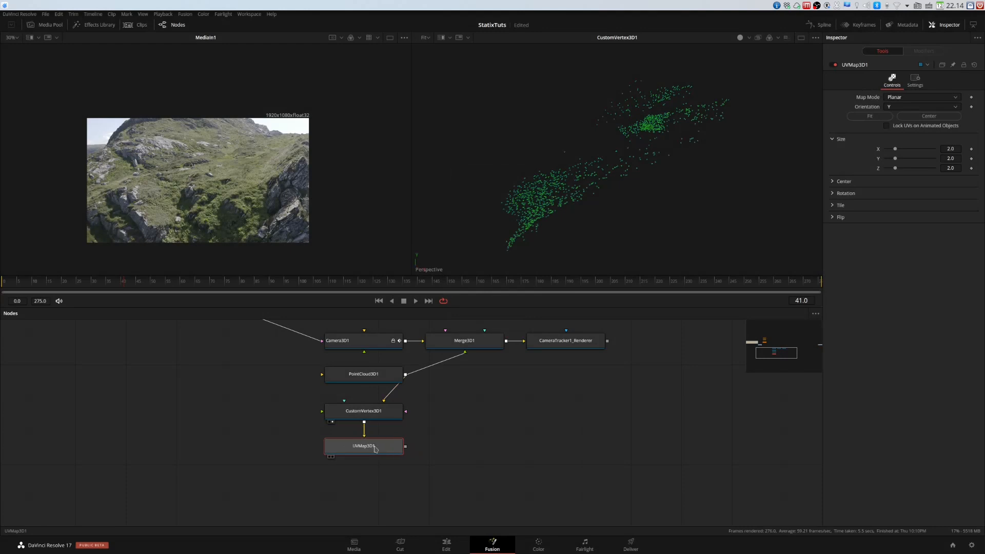
click(869, 116)
text(uv)
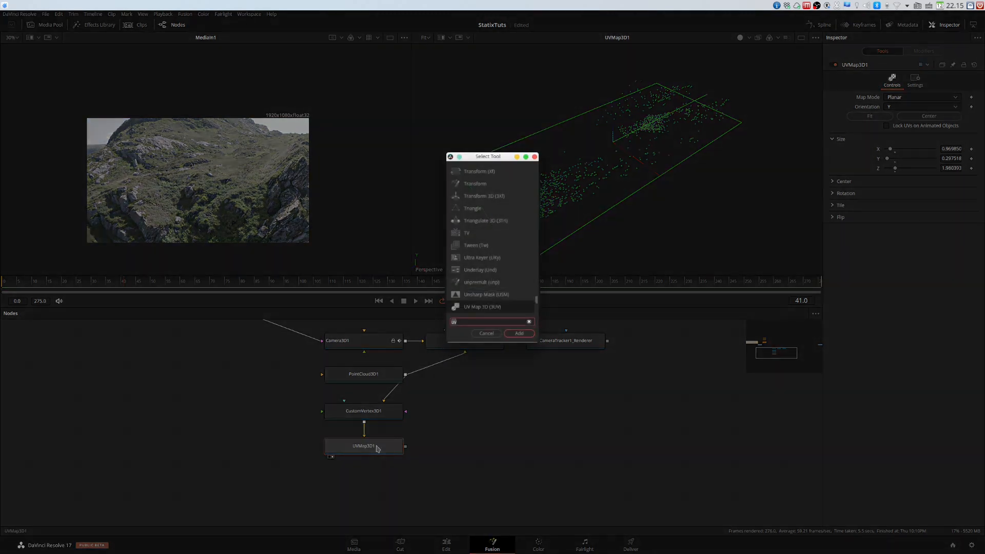
Add a 1024×1024 Renderer 3D using the OpenGL UV renderer after the UV map.
click(518, 333)
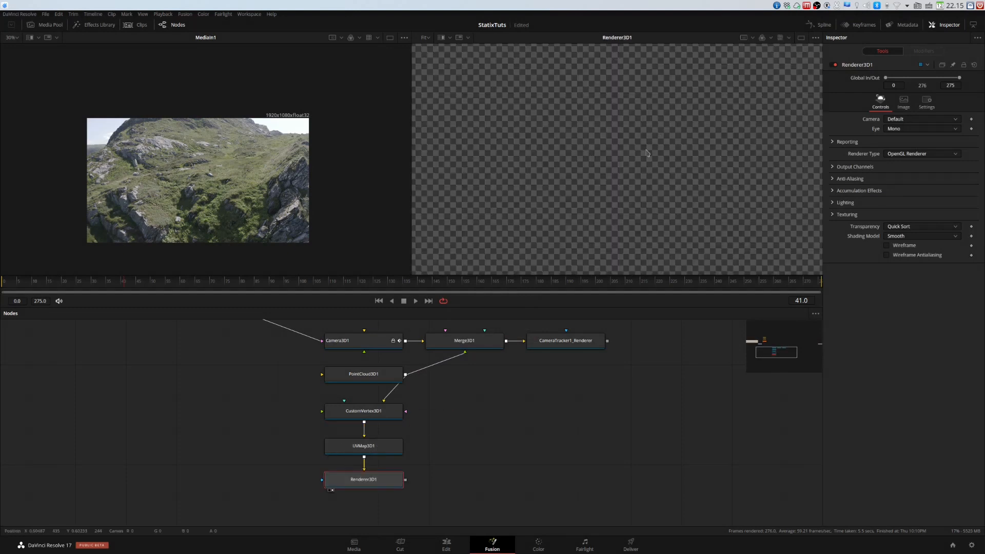
click(903, 100)
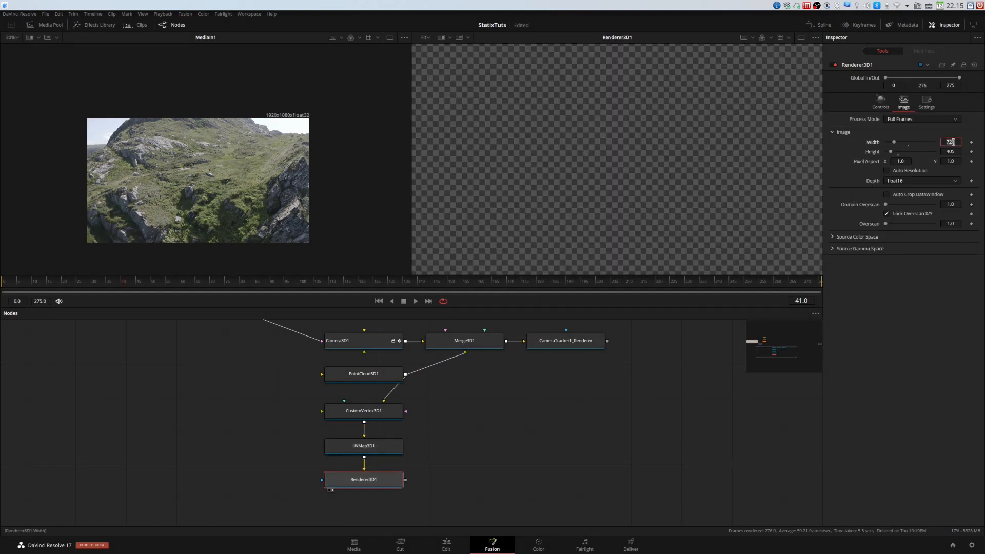
text(1024)
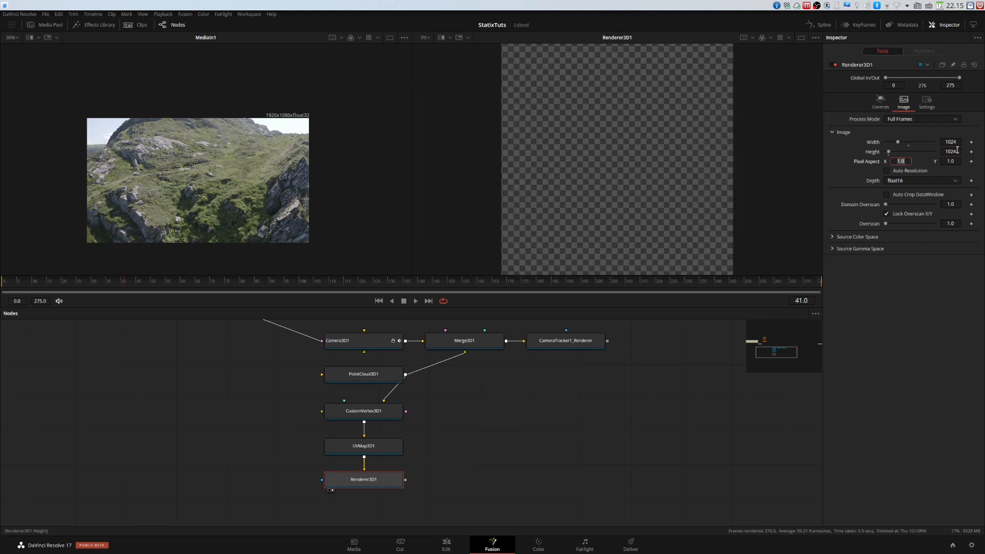
click(880, 102)
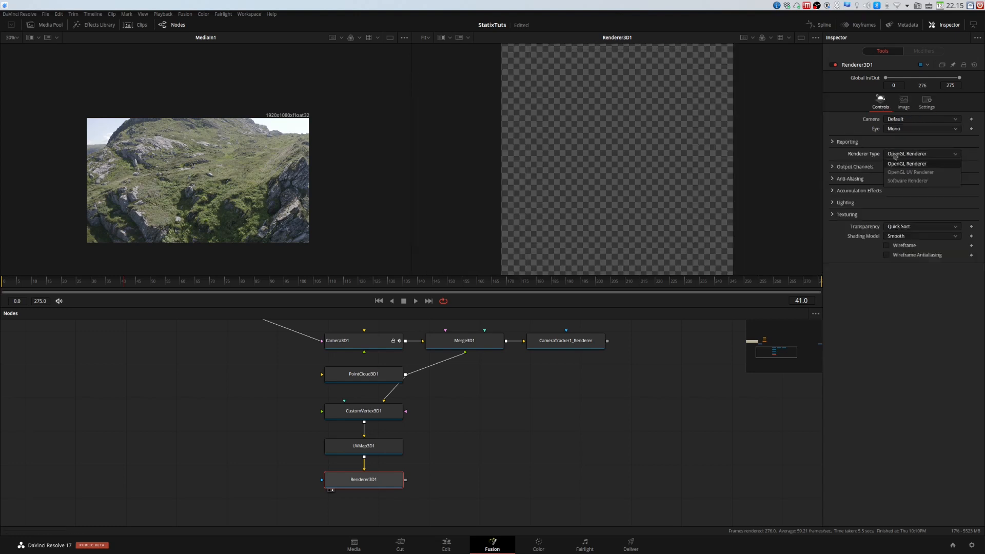
click(910, 172)
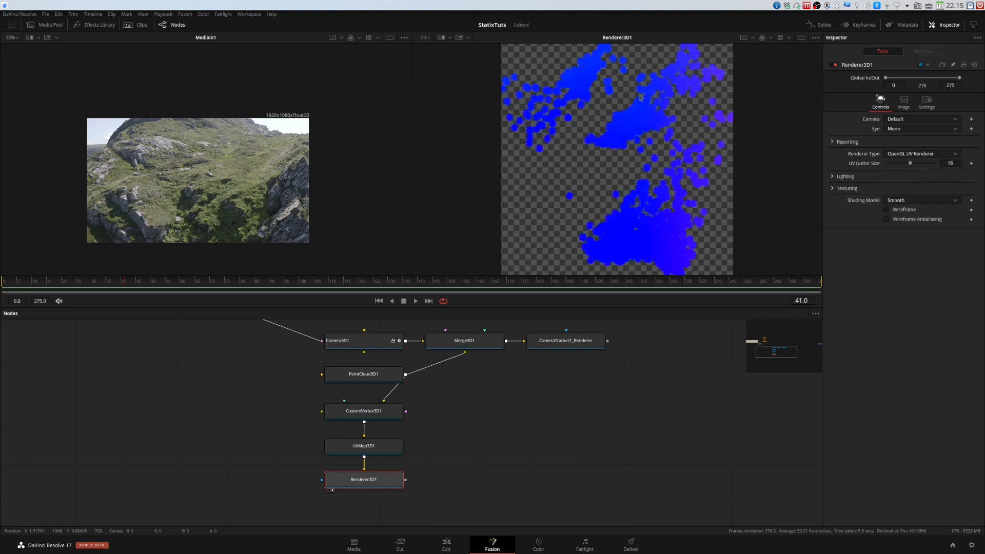
mouse_move(613, 195)
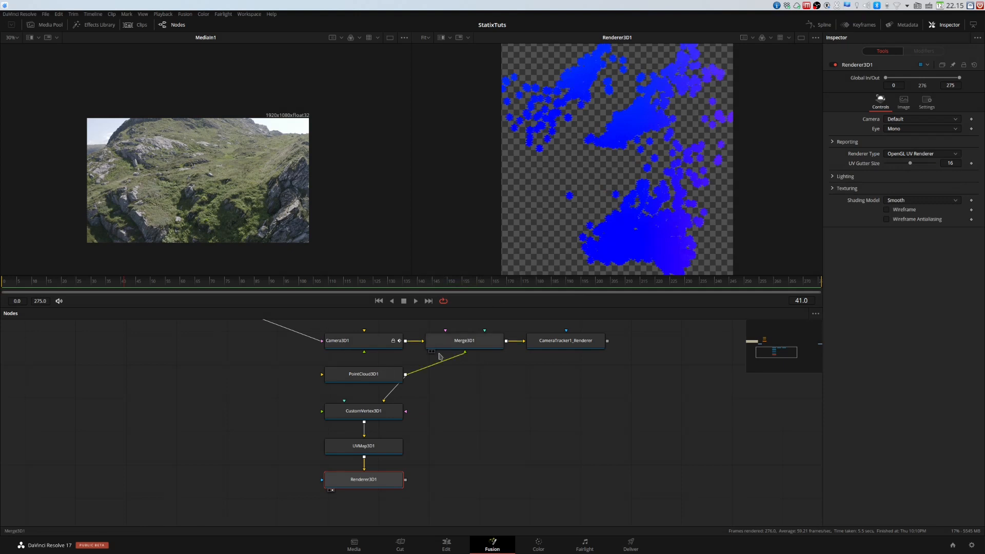
click(363, 373)
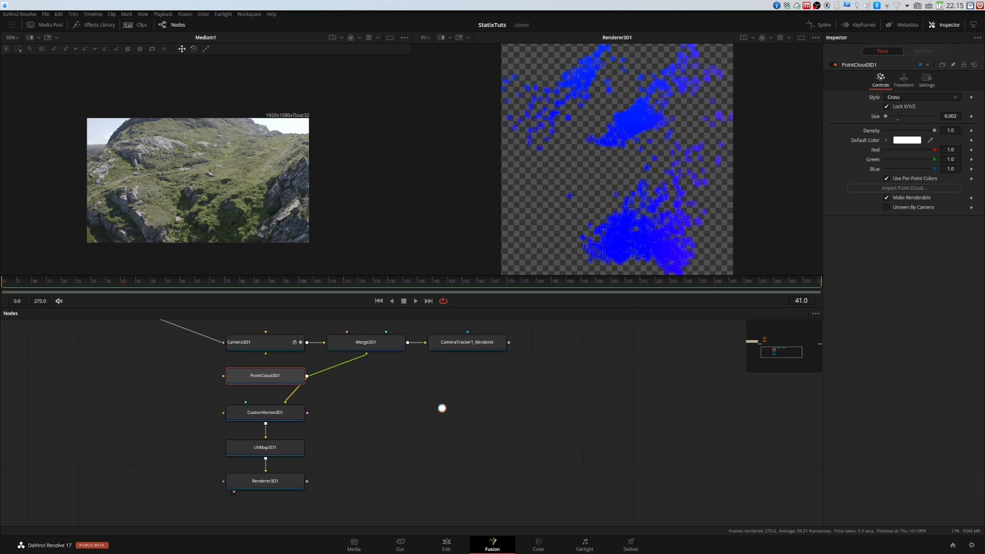
mouse_move(543, 220)
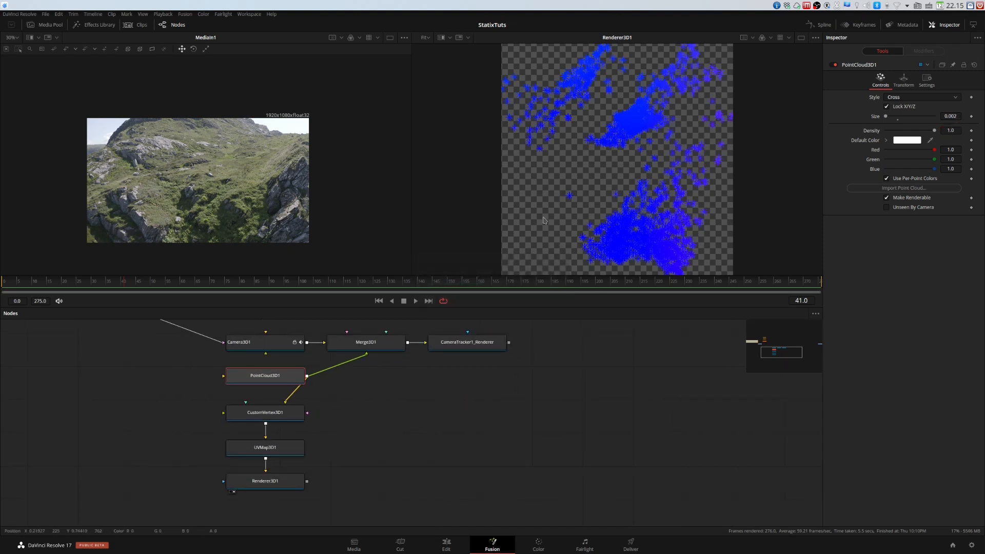
mouse_move(616, 224)
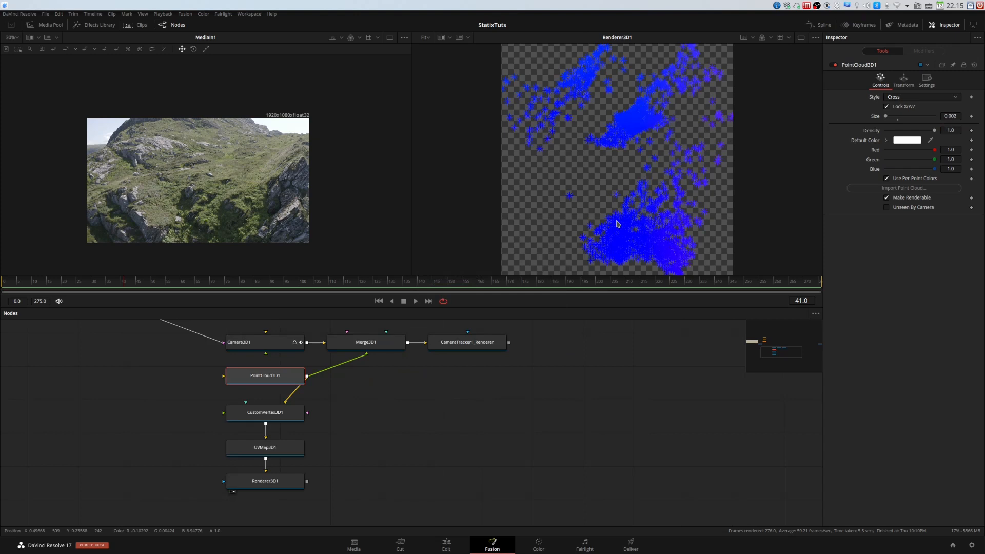
Add an Image Plane 3D and a Displace 3D fed by the UV render.
click(431, 415)
text(d)
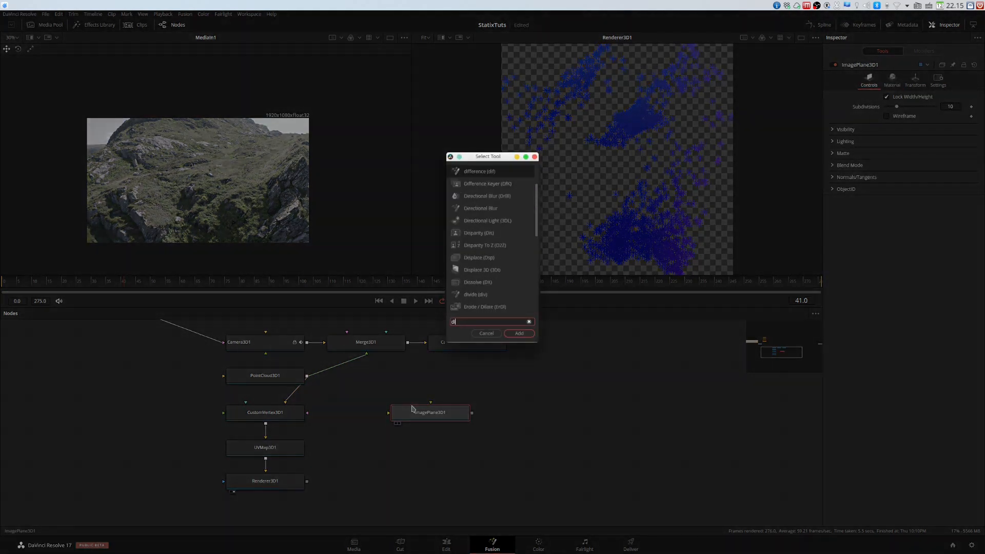
click(517, 333)
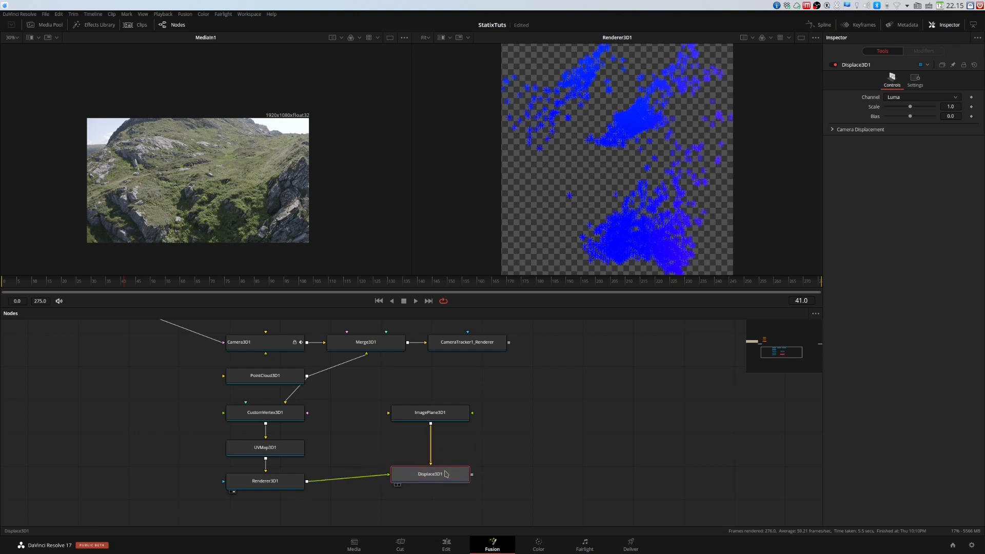
click(430, 474)
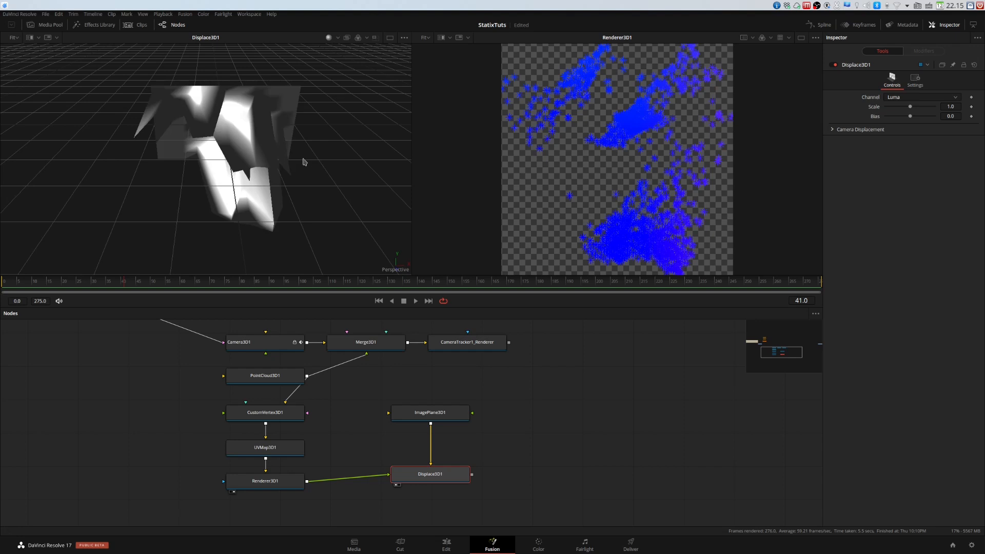
Set 128 subdivisions and RGB displacement, and merge the plane with Camera3D1.
click(430, 412)
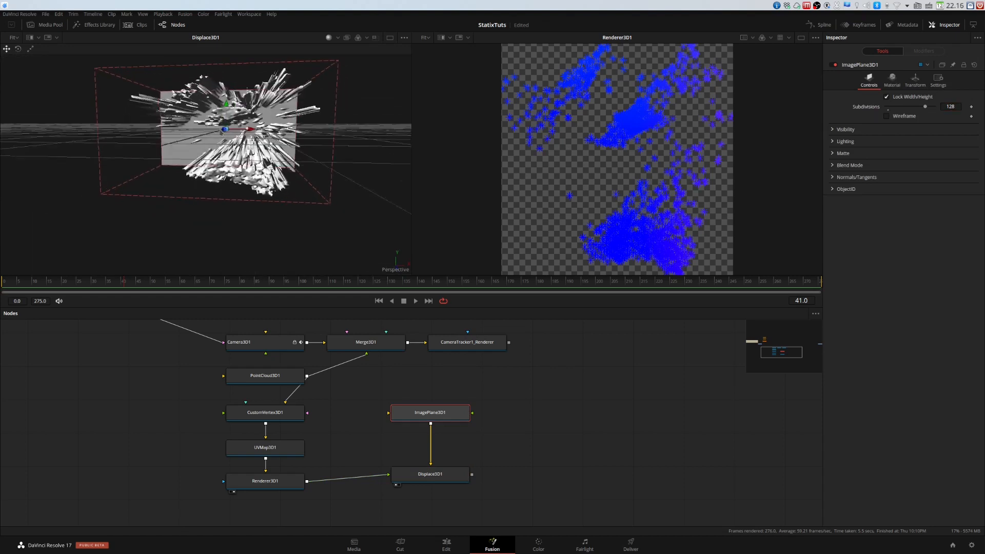
click(430, 474)
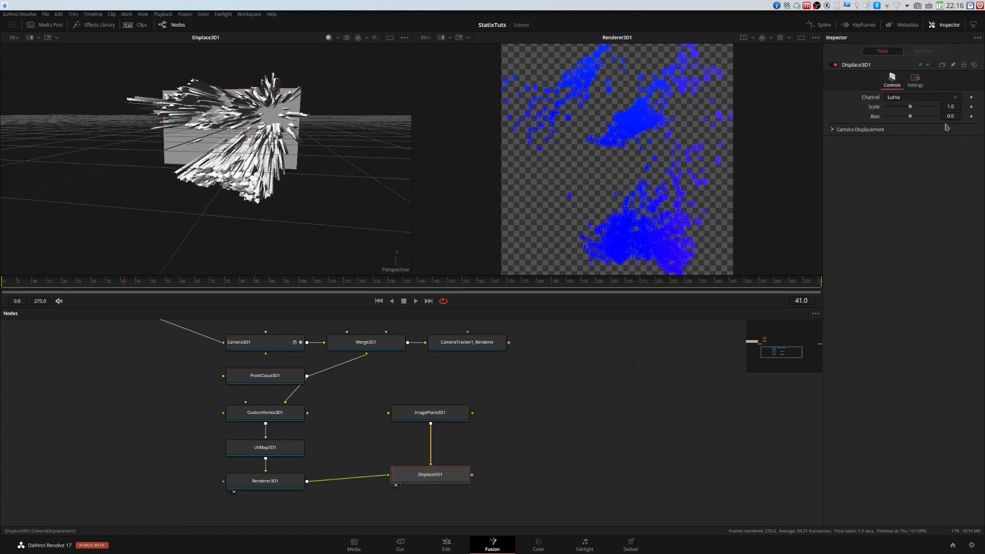
click(920, 97)
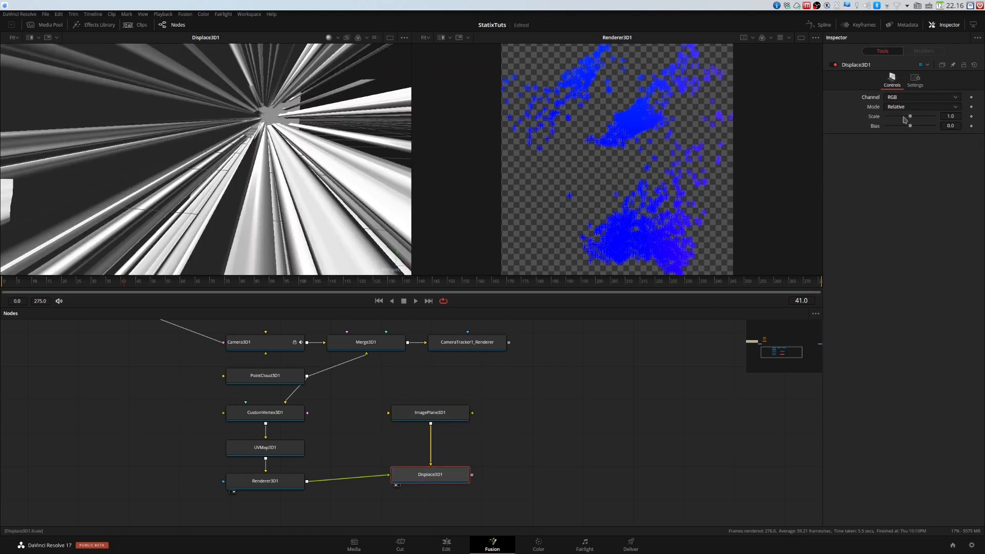
click(920, 107)
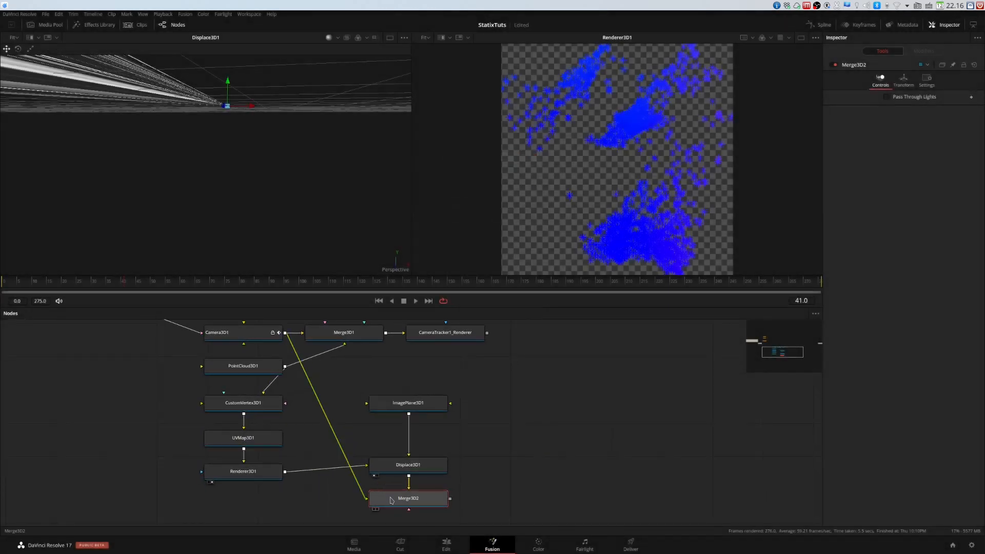
View Merge3D2's displaced terrain at frame 149 and zoom into the UV render.
click(408, 498)
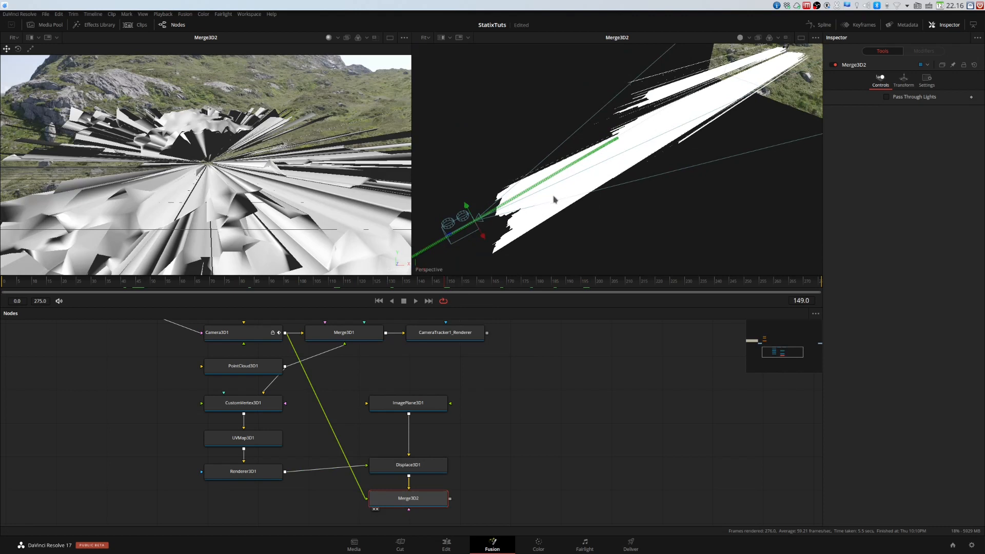
mouse_move(394, 450)
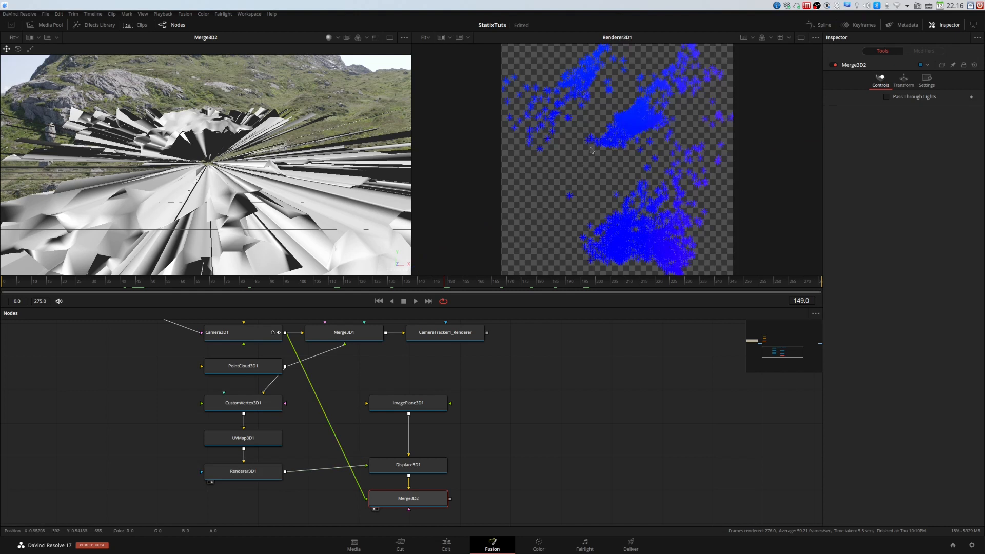
mouse_move(607, 143)
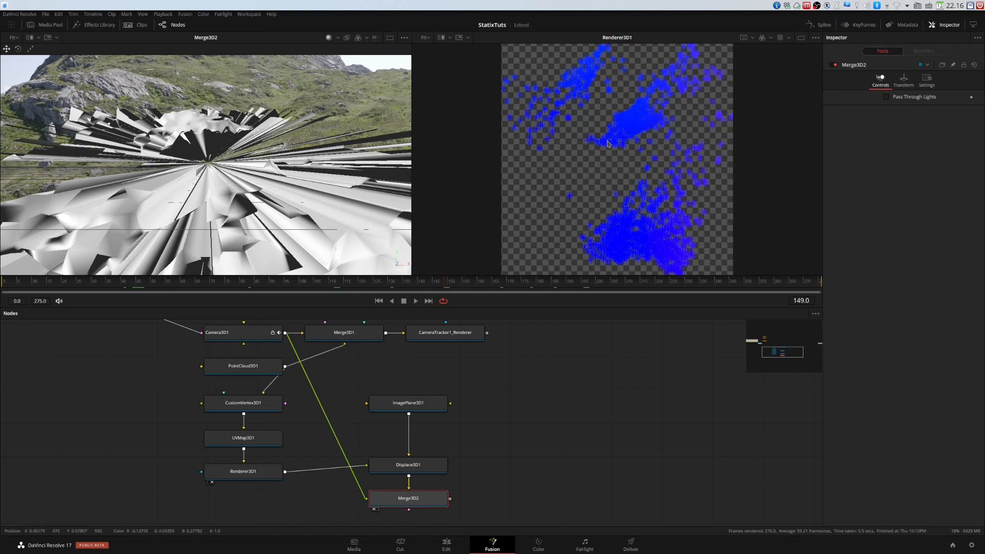
mouse_move(607, 145)
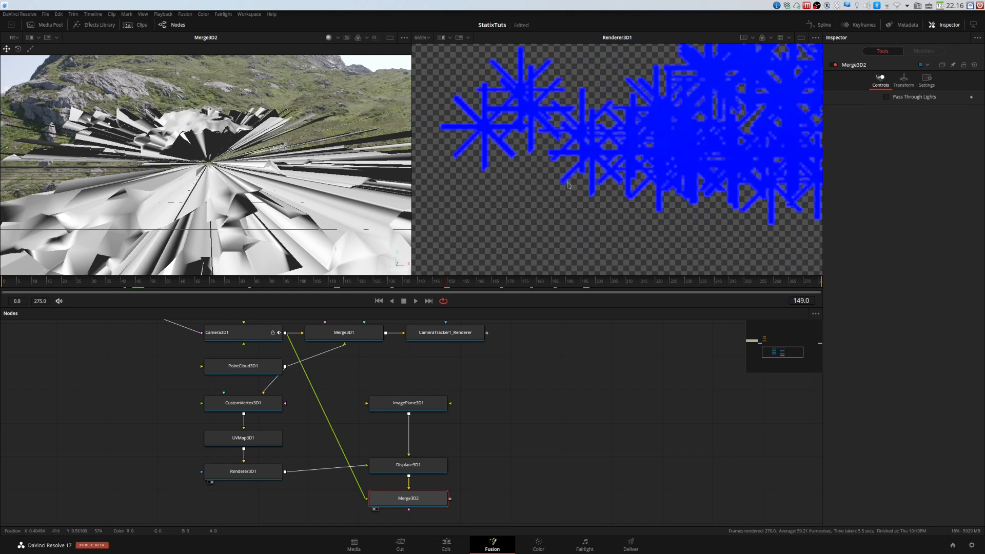
mouse_move(285, 144)
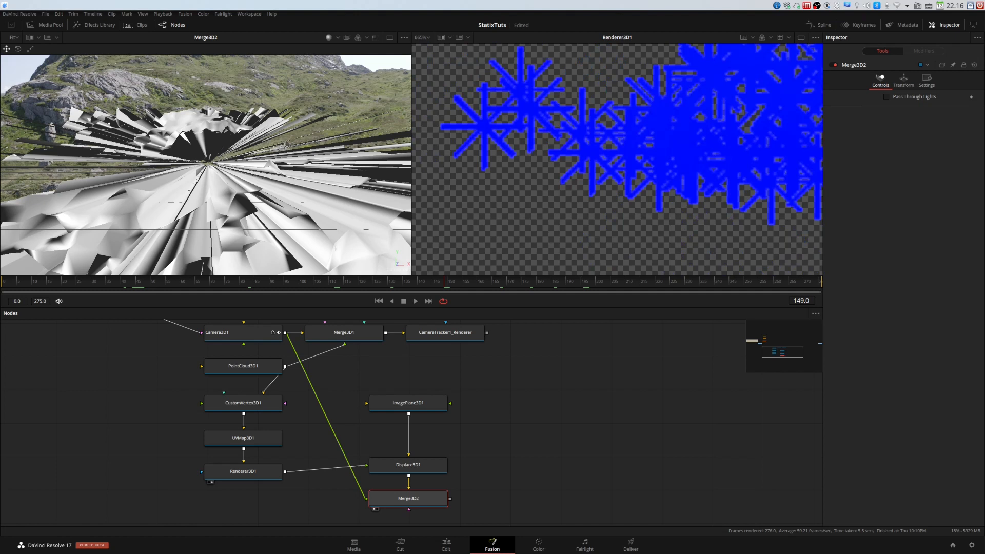
scroll(down, 3)
text(clean)
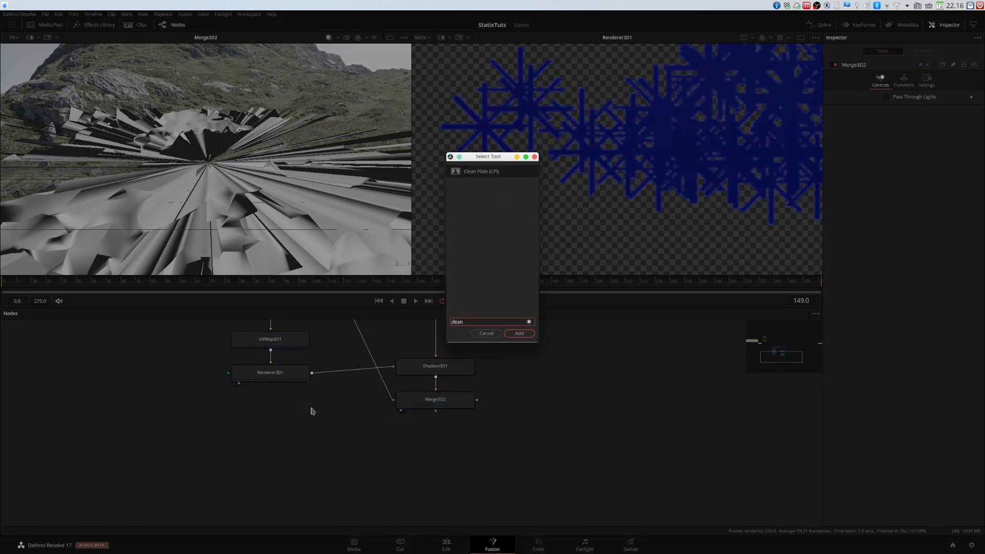
Add CleanPlate1 after the UV renderer, set Method to Ranges and reset the ranges.
click(518, 332)
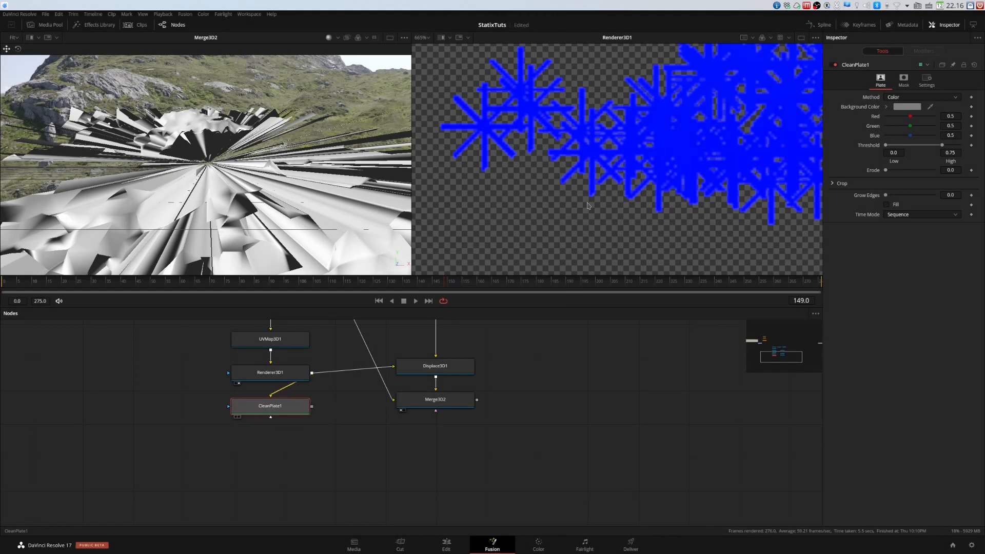
click(920, 97)
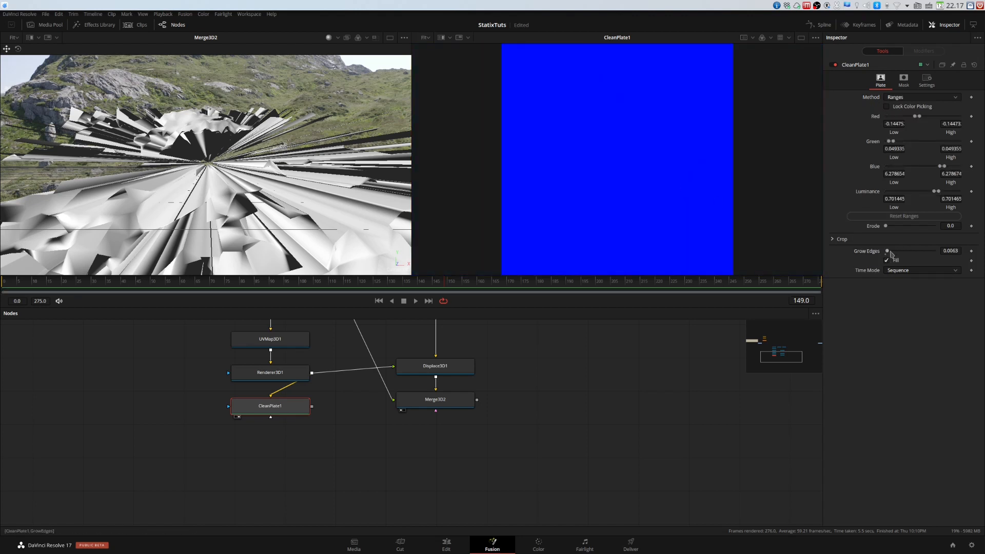
click(903, 215)
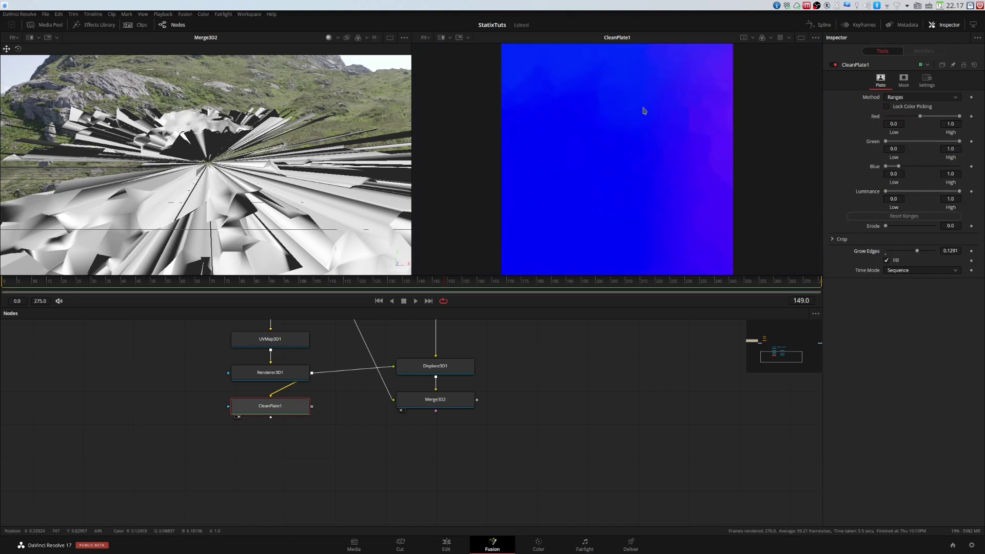
mouse_move(647, 159)
text(ov)
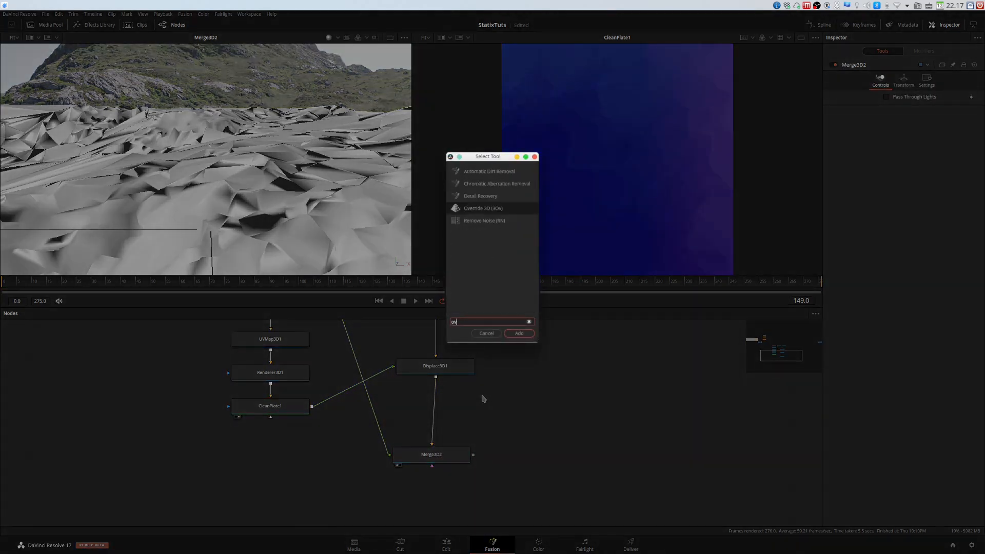
Insert Override3D with wireframe rendering enabled, then play and stop the shot.
click(518, 333)
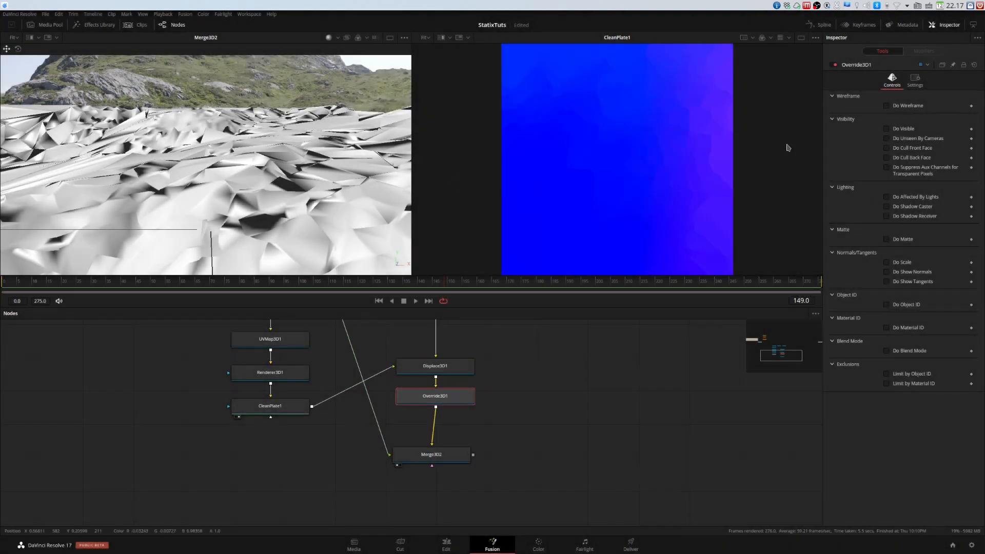
click(886, 104)
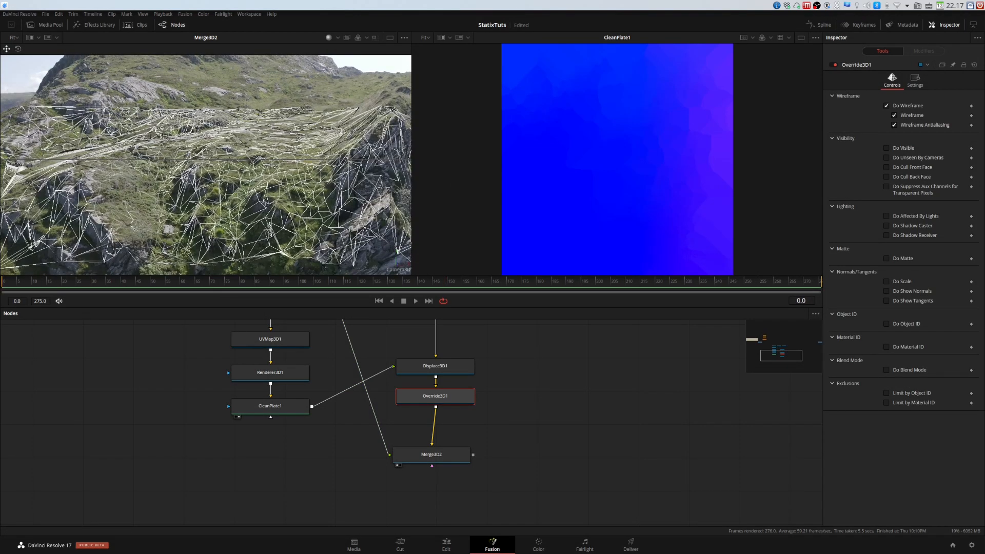
click(414, 300)
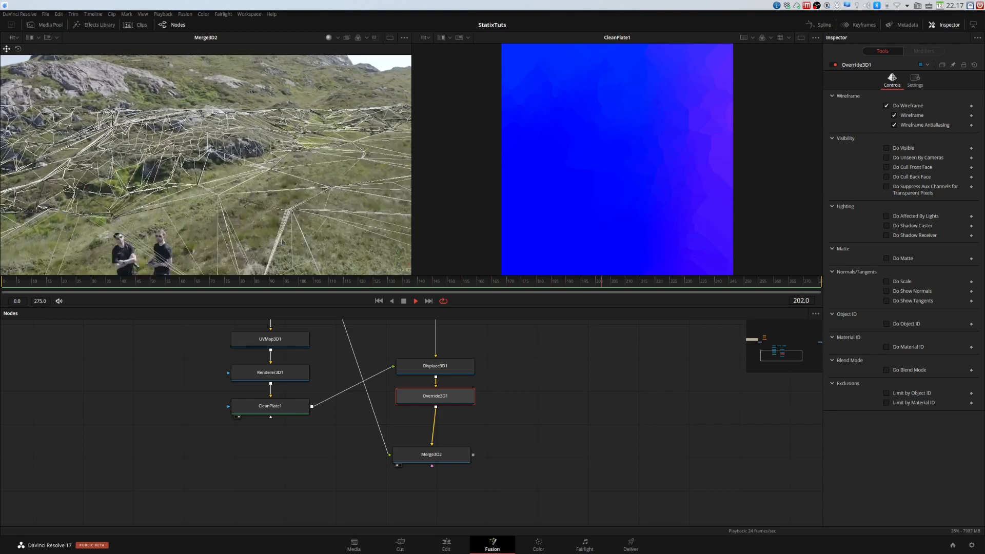
click(414, 301)
text(render)
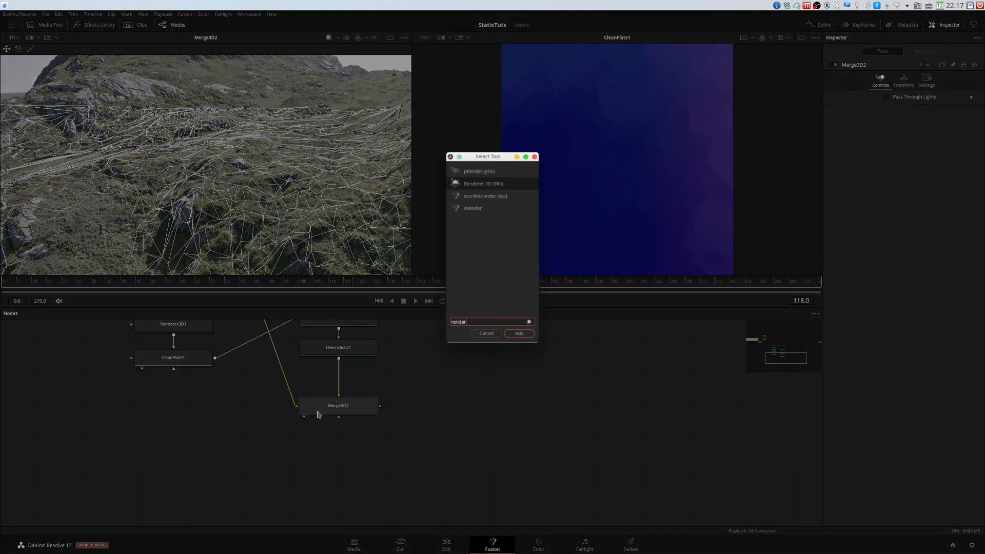
Add Renderer3D after Merge3D2, check its 1920×1080 image settings, and return to frame start.
click(517, 333)
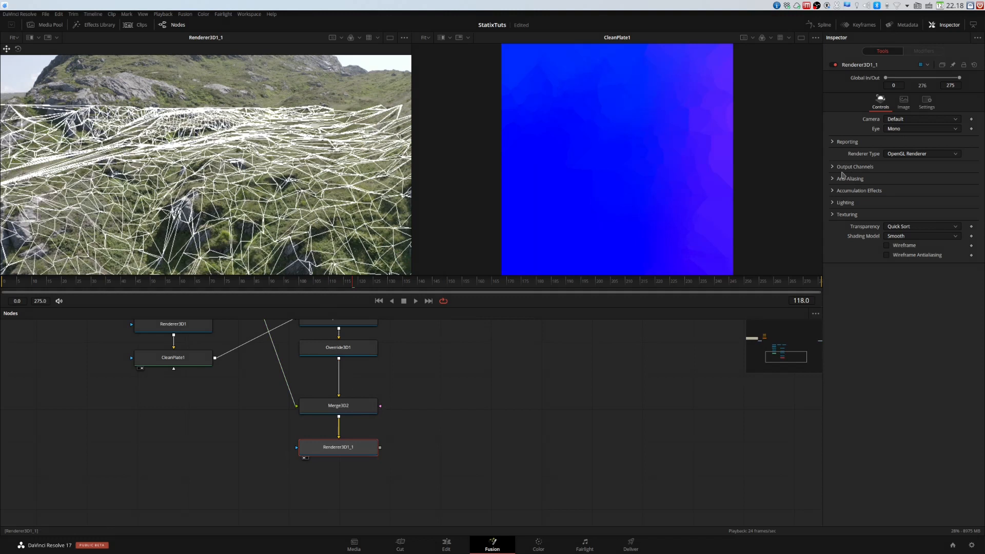
click(902, 100)
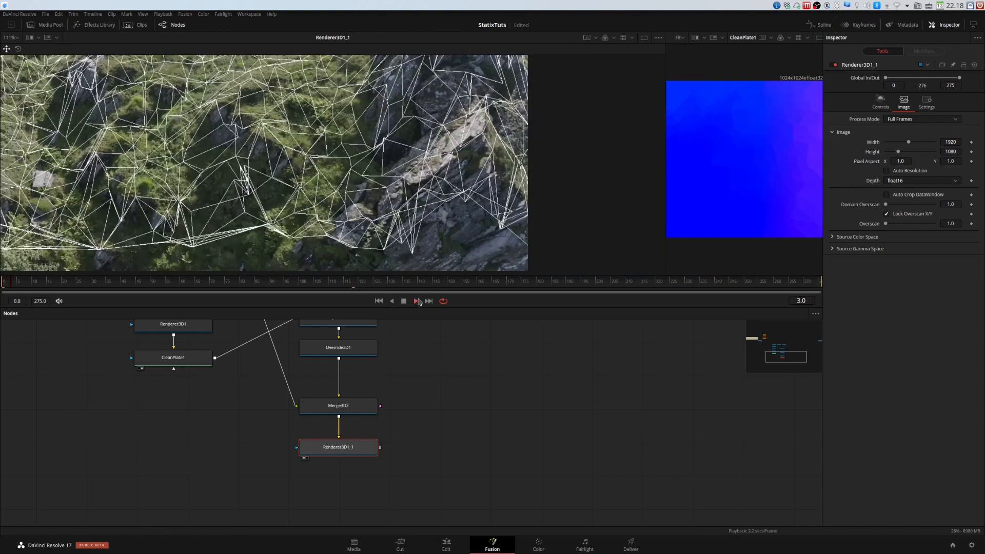
click(414, 300)
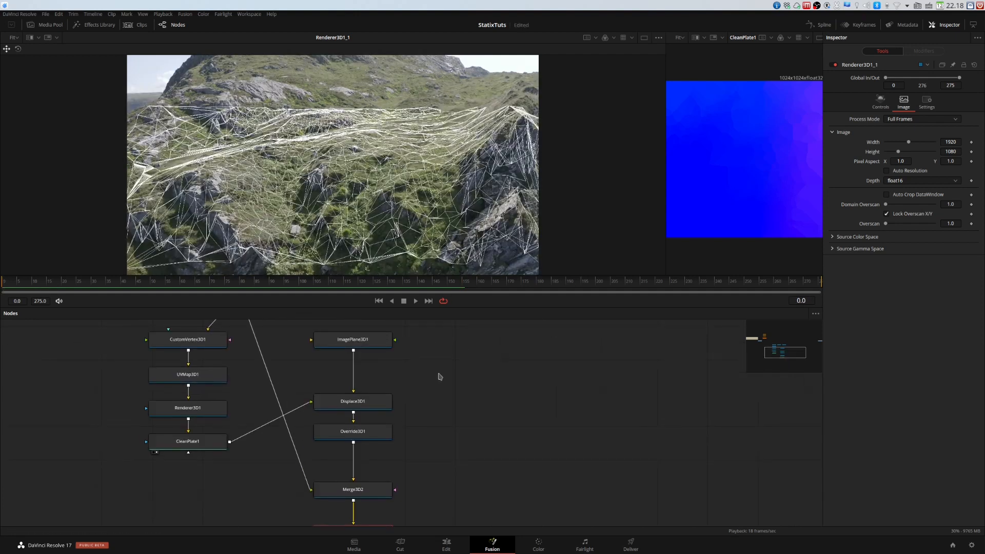
Merge Renderer3D1_1's wireframe over the footage, routing the MediaIn pipe to the background.
click(241, 377)
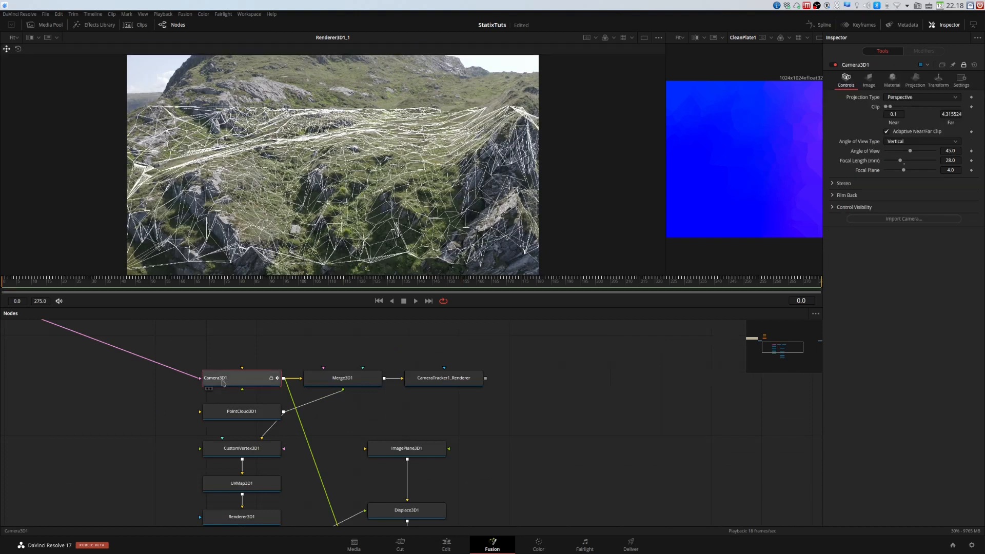
click(868, 81)
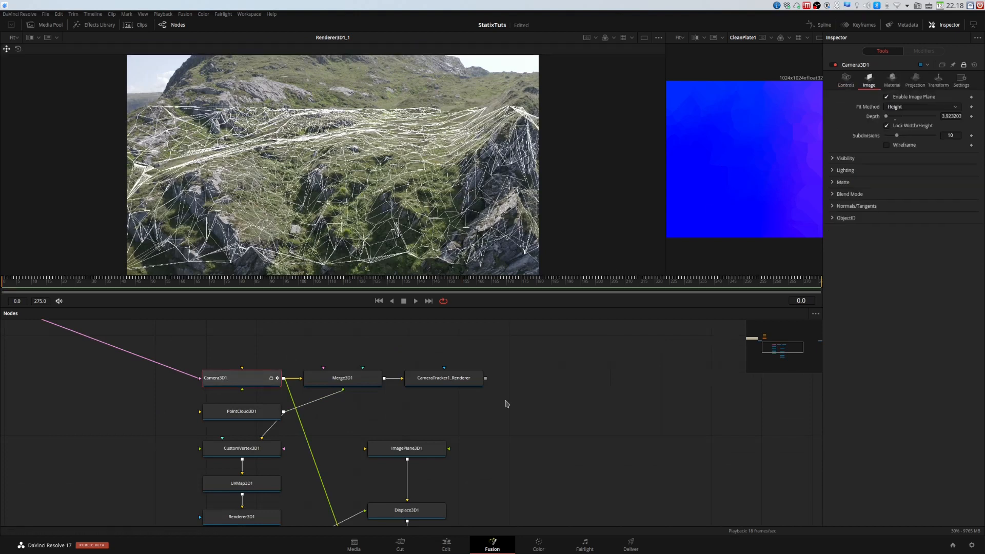
click(886, 96)
text(mer)
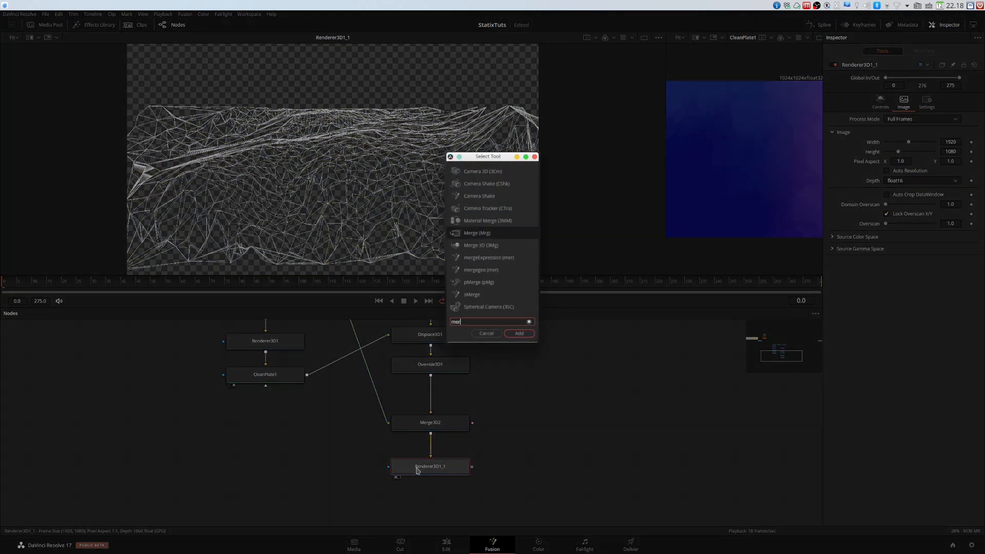
click(518, 333)
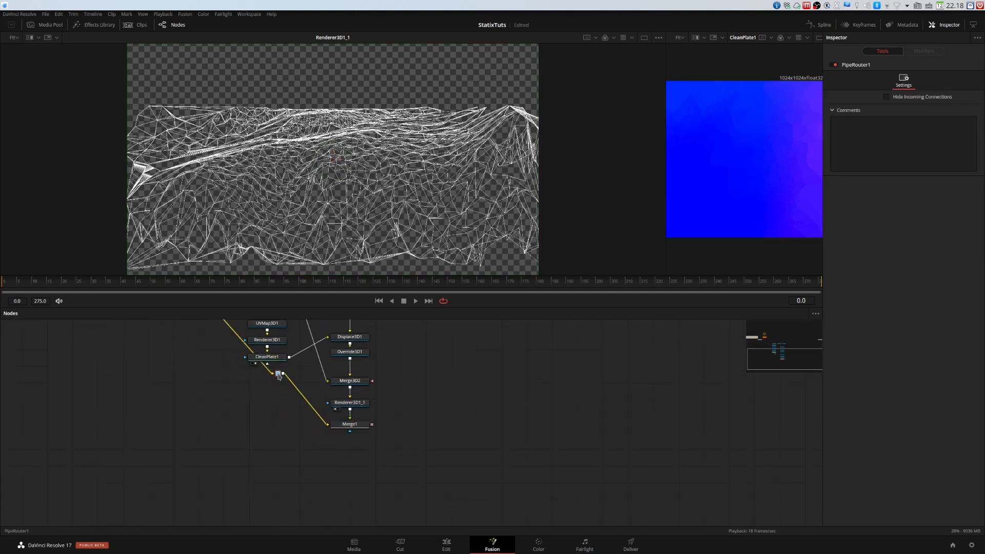
click(349, 424)
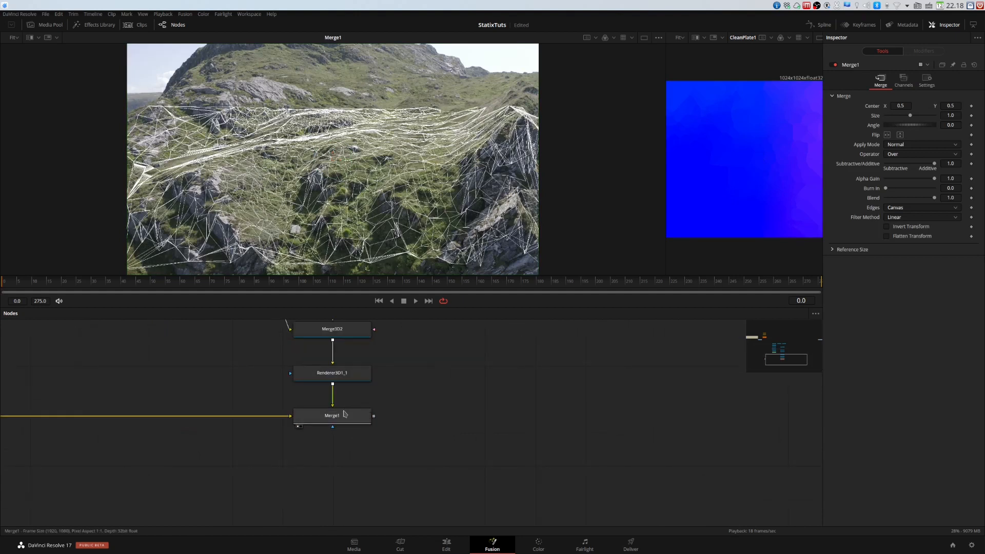
click(331, 373)
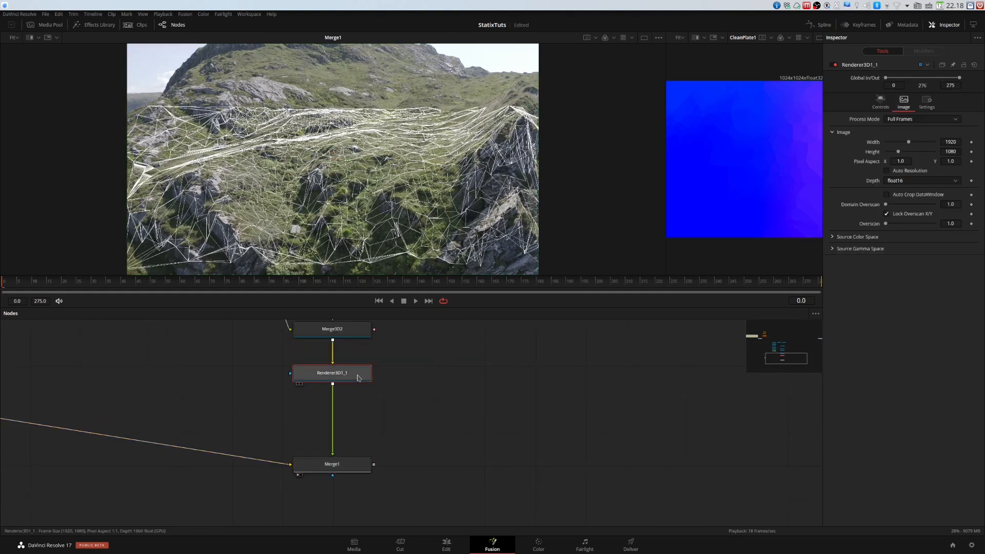
mouse_move(357, 377)
text(d)
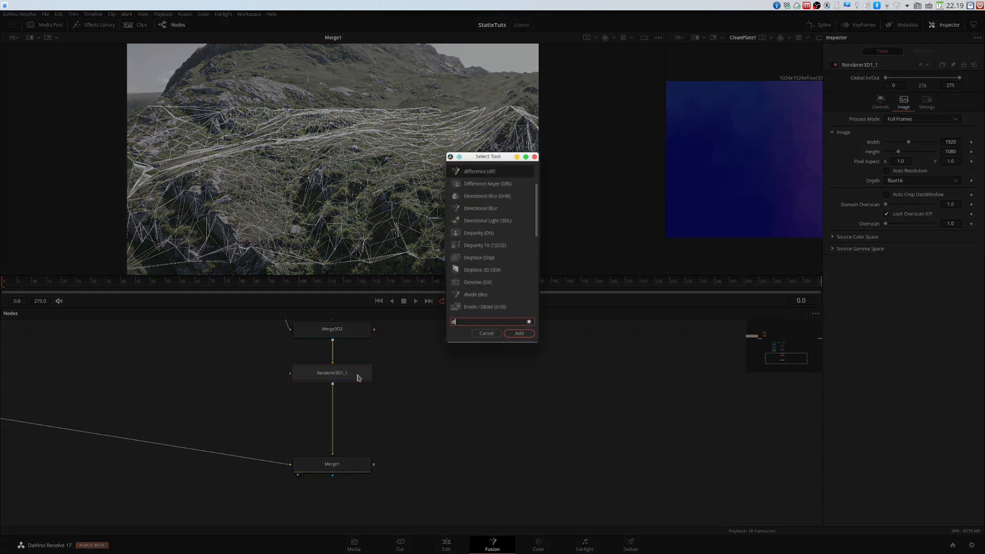
Add Lens Distort after the renderer in Distort mode and expand its distortion model.
text(ist)
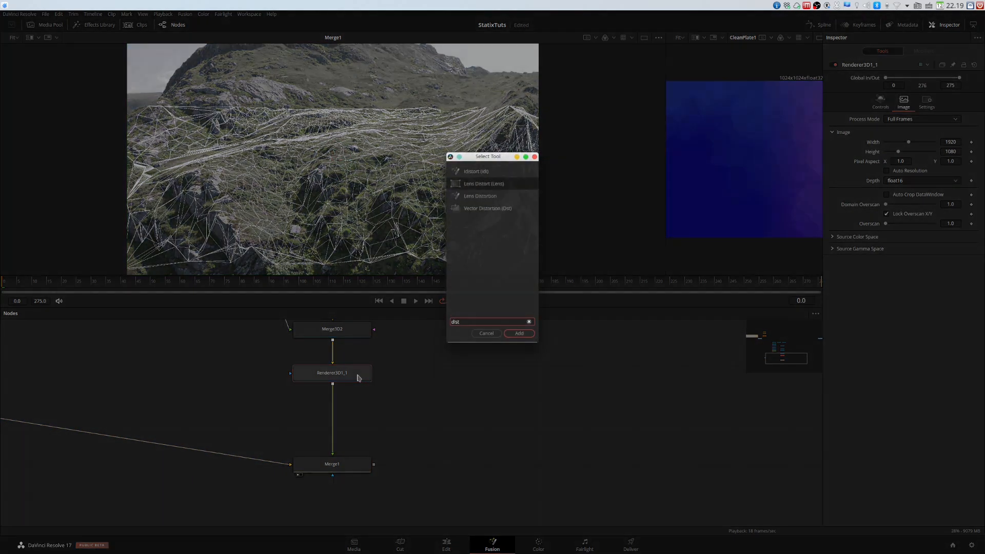
click(518, 333)
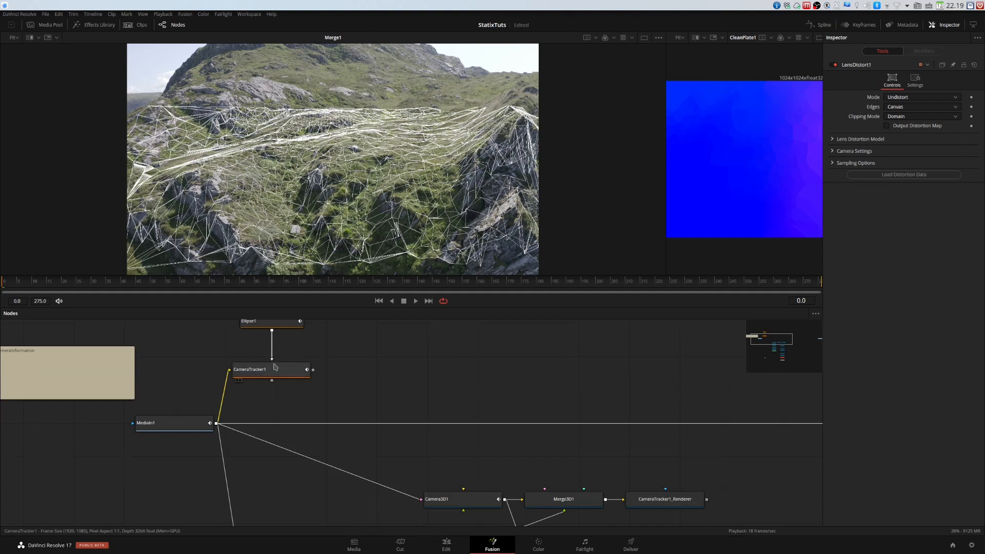
click(271, 369)
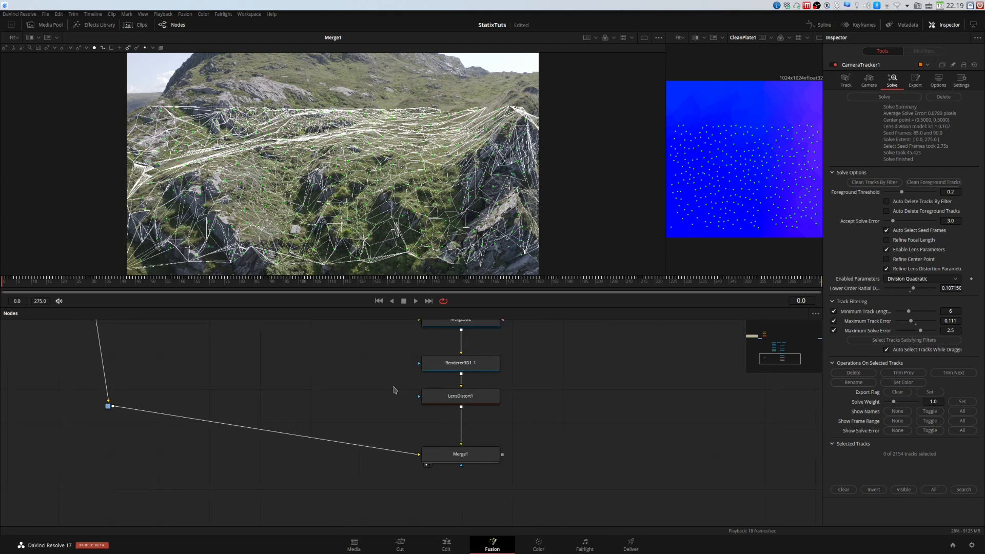
click(459, 396)
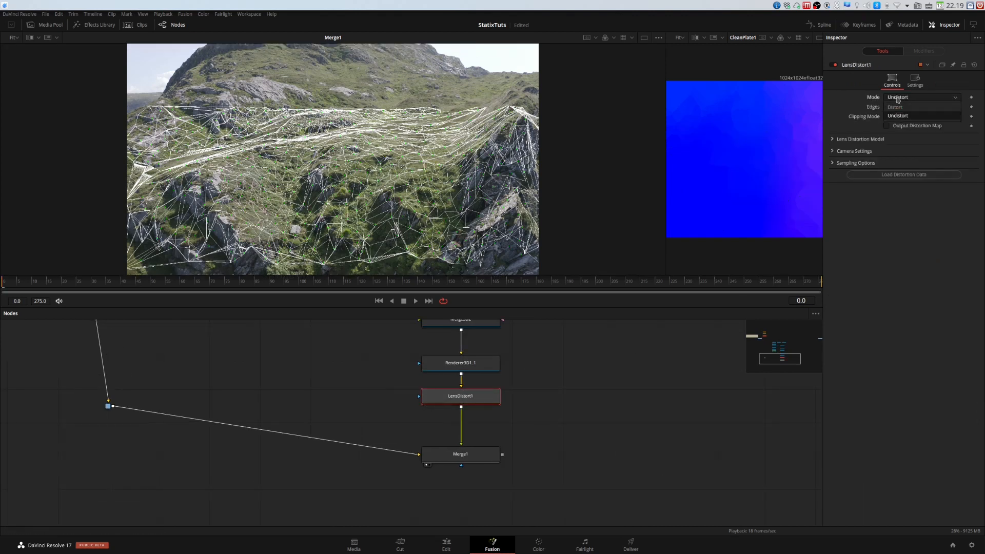
click(896, 97)
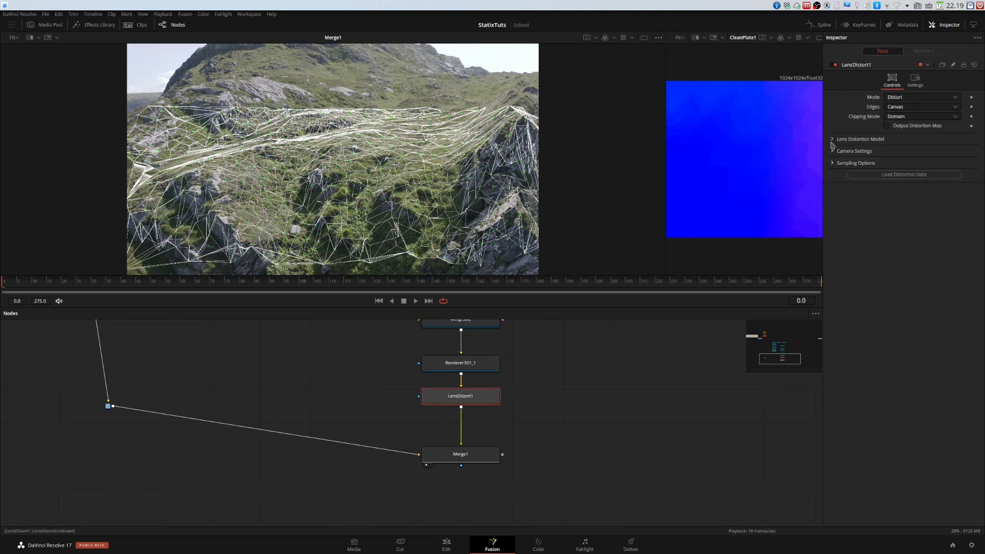
click(859, 139)
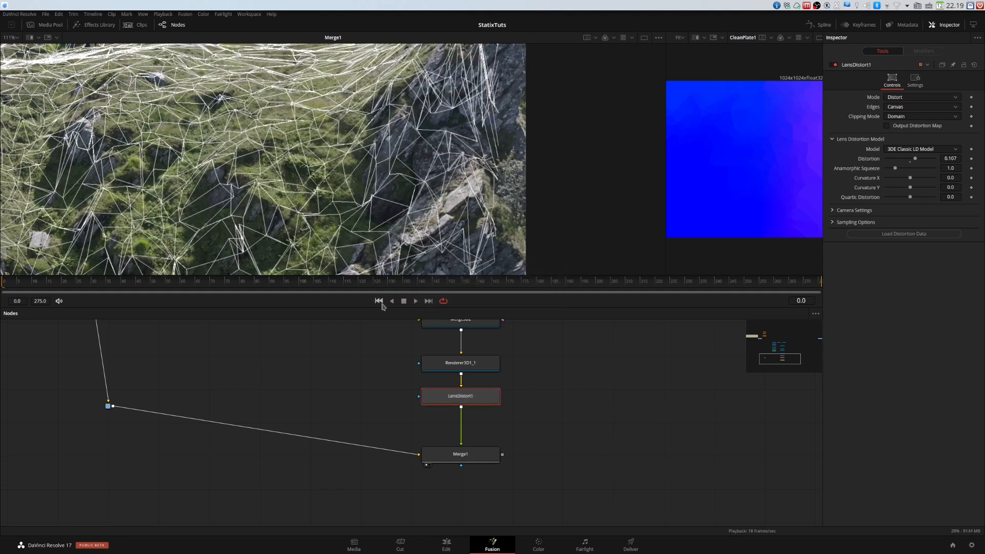
click(415, 301)
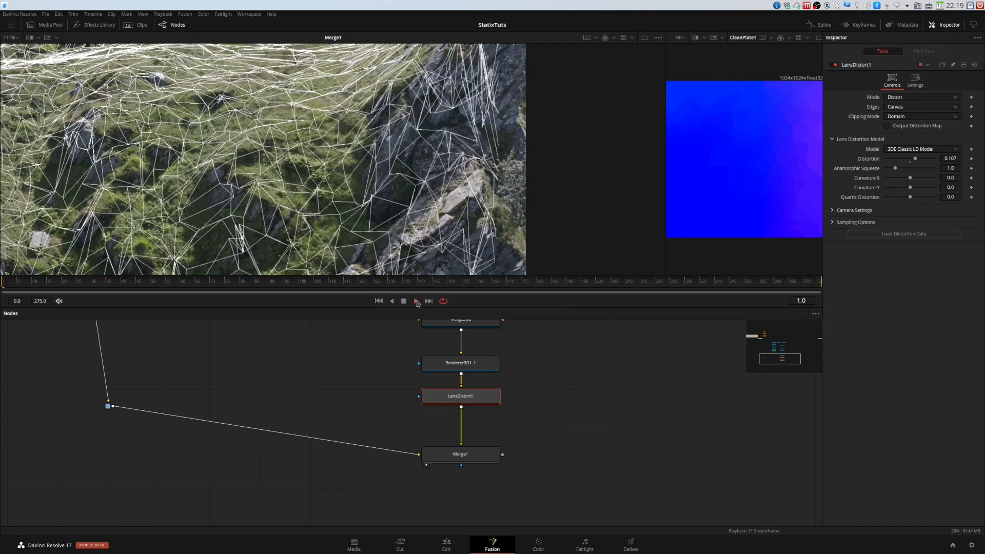
click(417, 301)
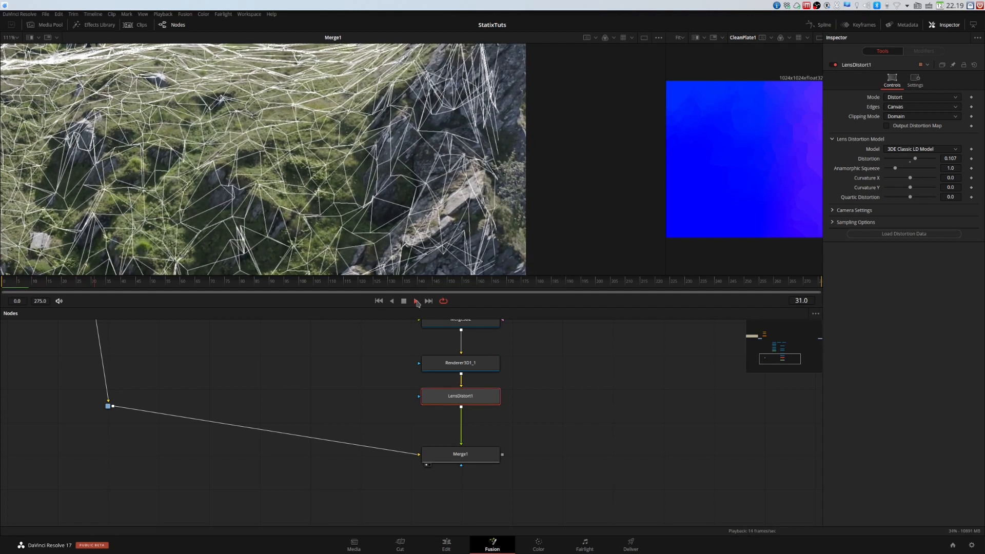
click(414, 301)
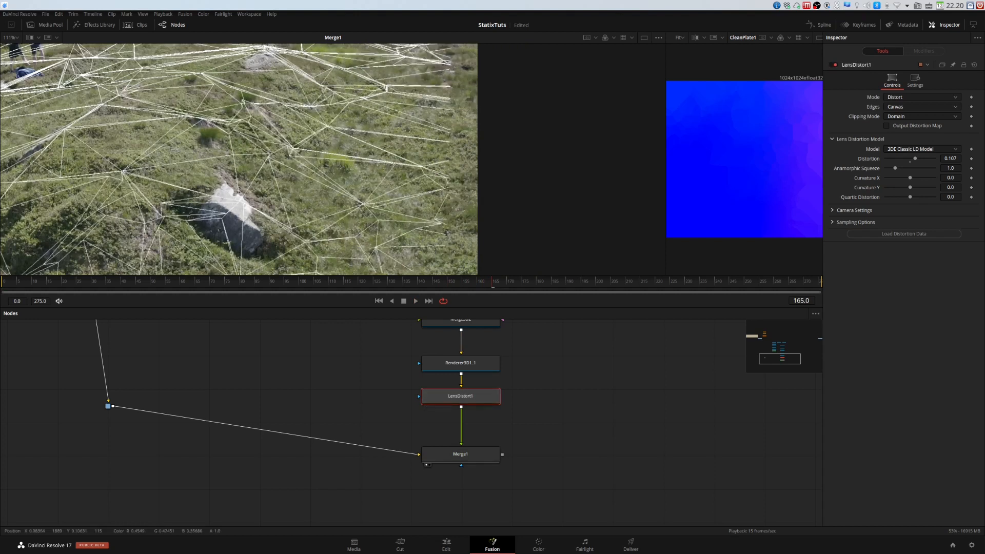
mouse_move(463, 215)
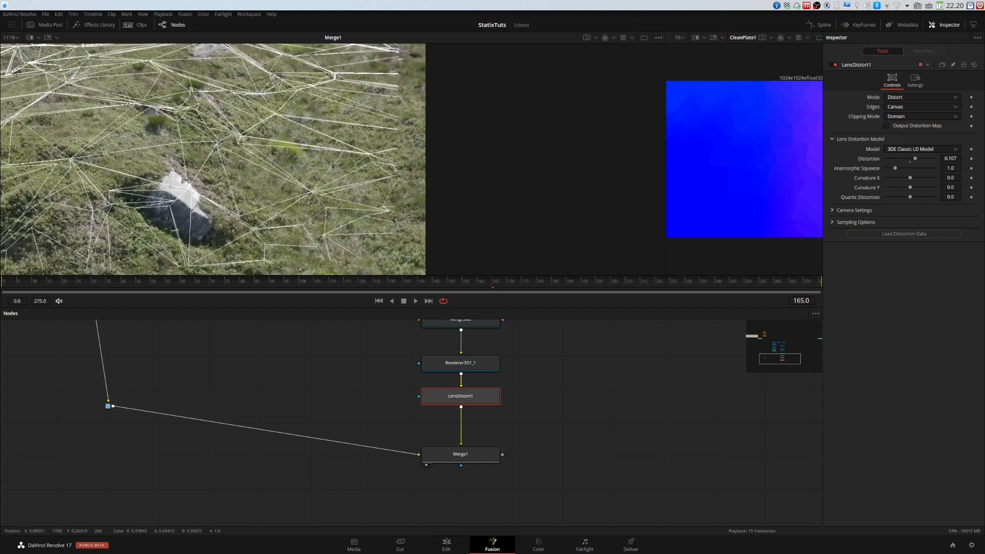
mouse_move(288, 184)
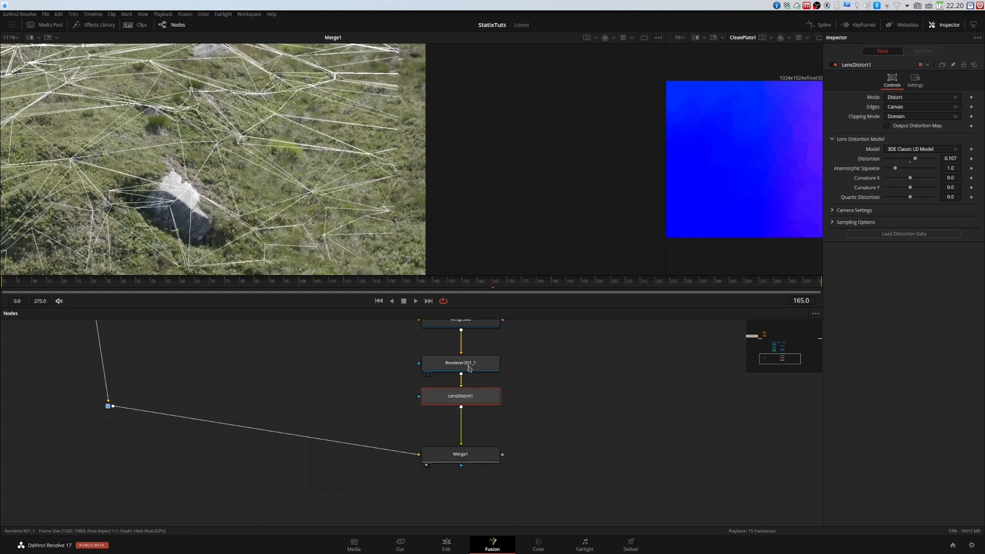
Select Renderer3D1_1 and nudge its Domain Overscan value.
click(460, 363)
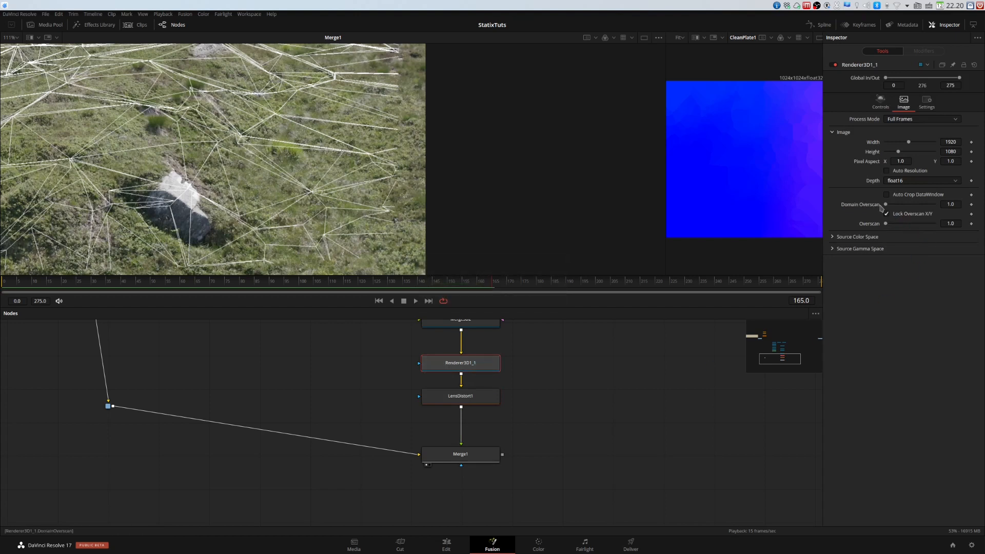
drag(886, 204, 892, 204)
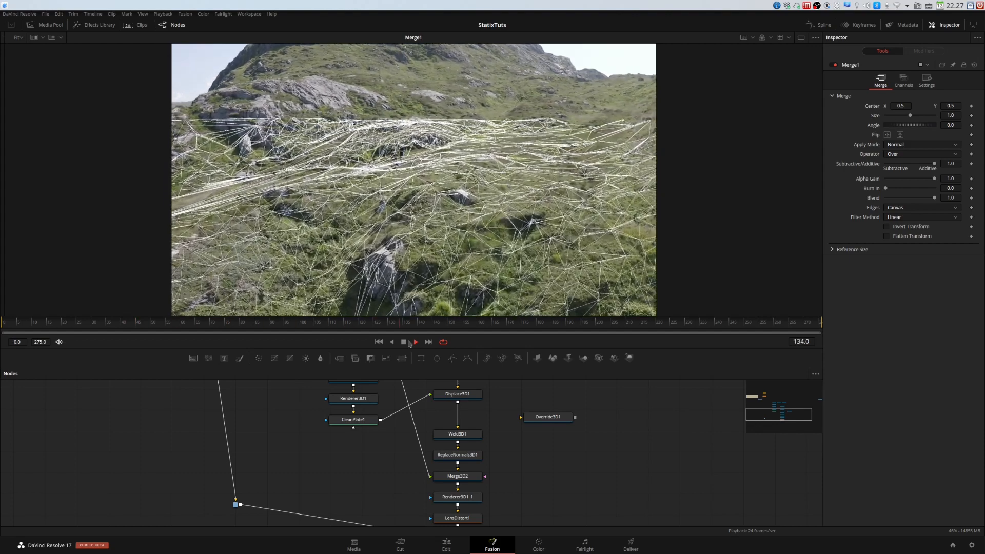
click(413, 341)
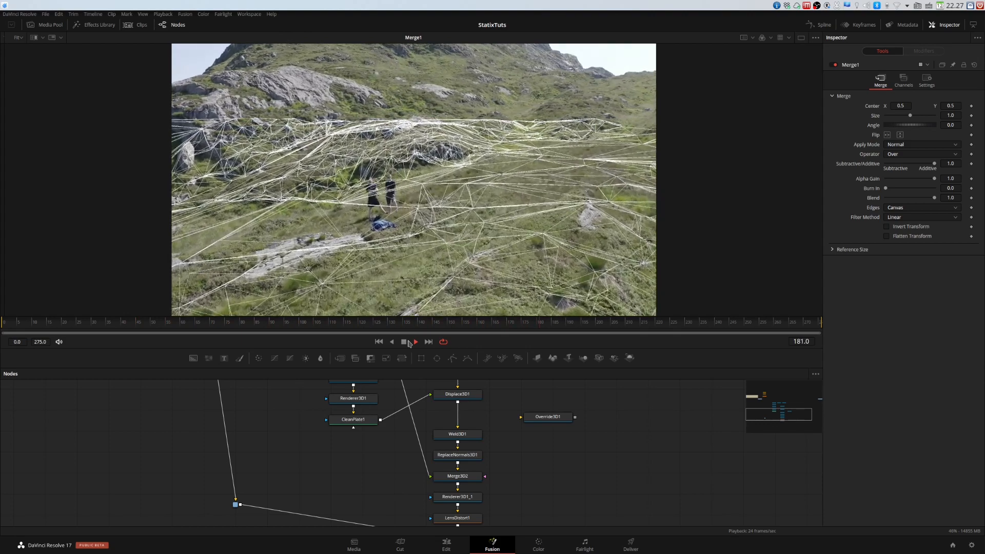
click(415, 341)
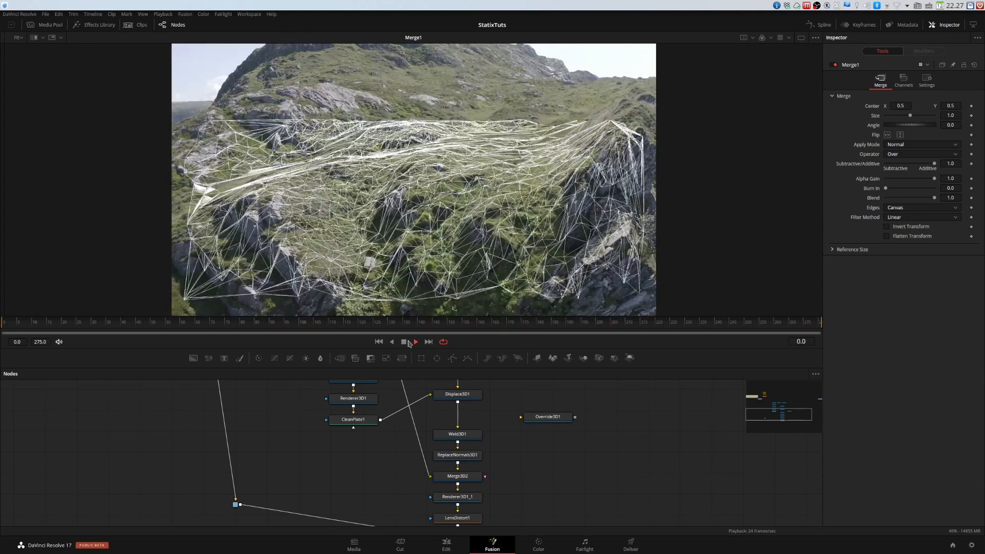
click(414, 341)
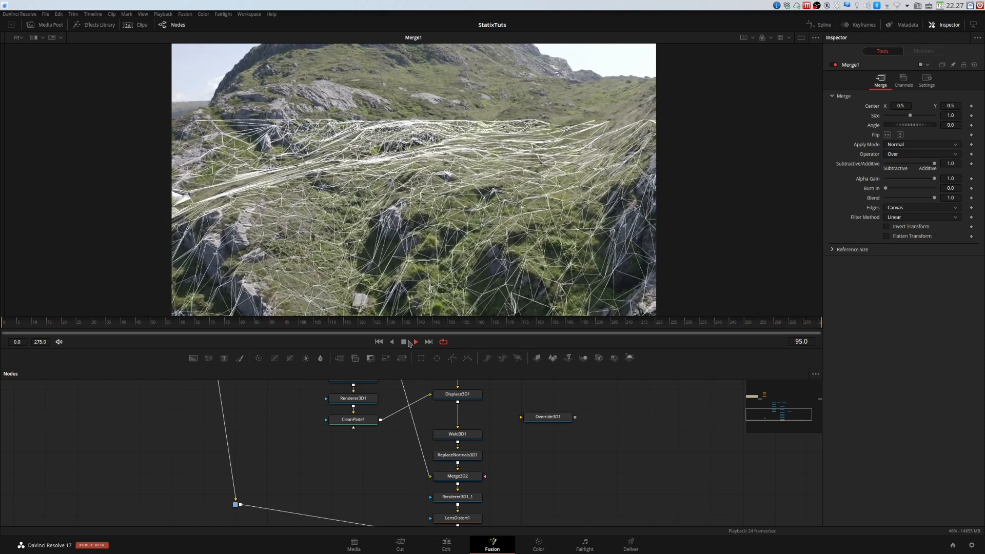
click(414, 341)
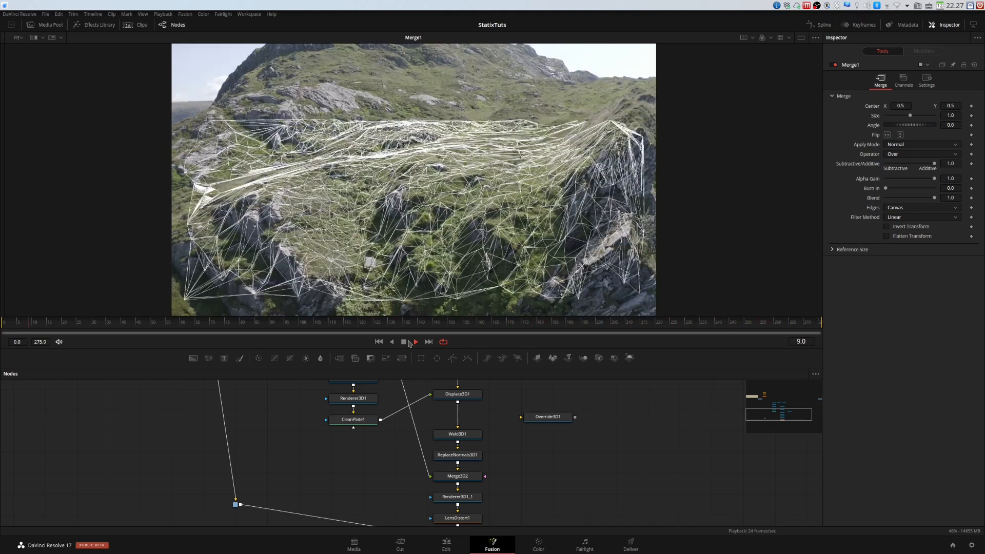
click(414, 341)
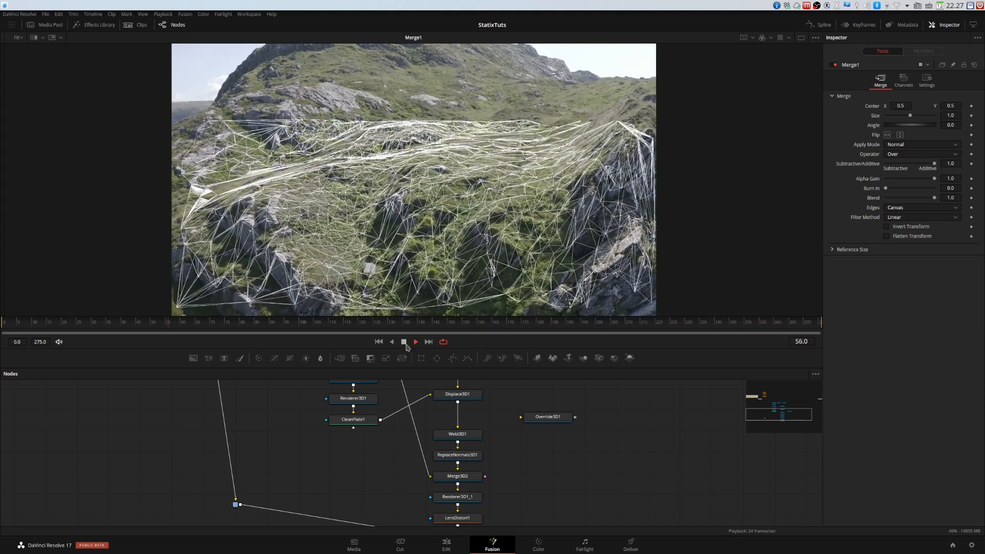
click(414, 341)
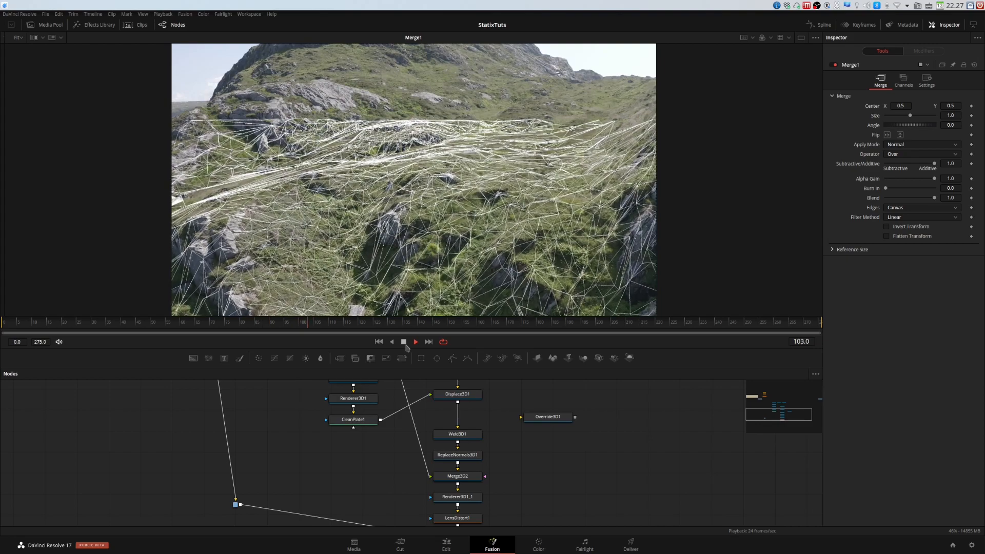
click(413, 341)
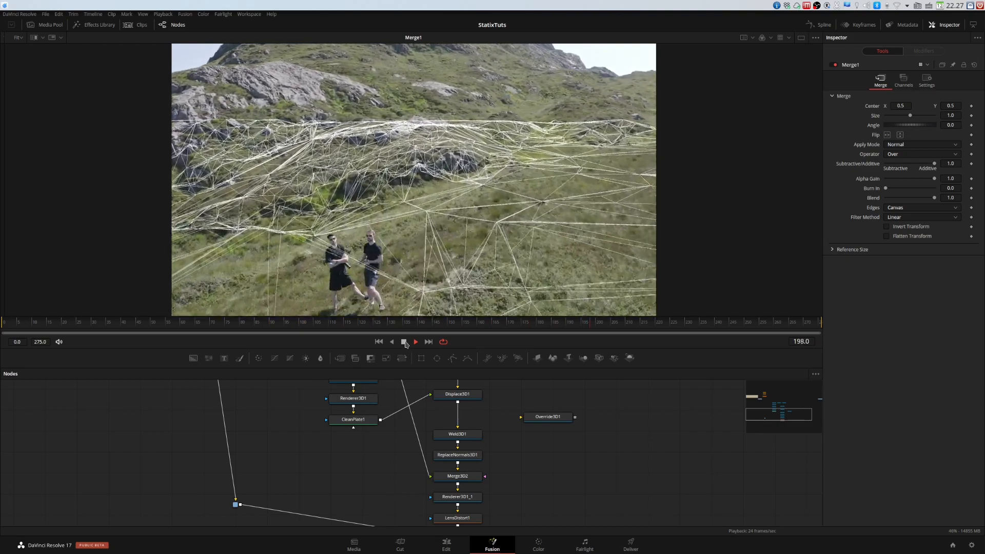
click(414, 341)
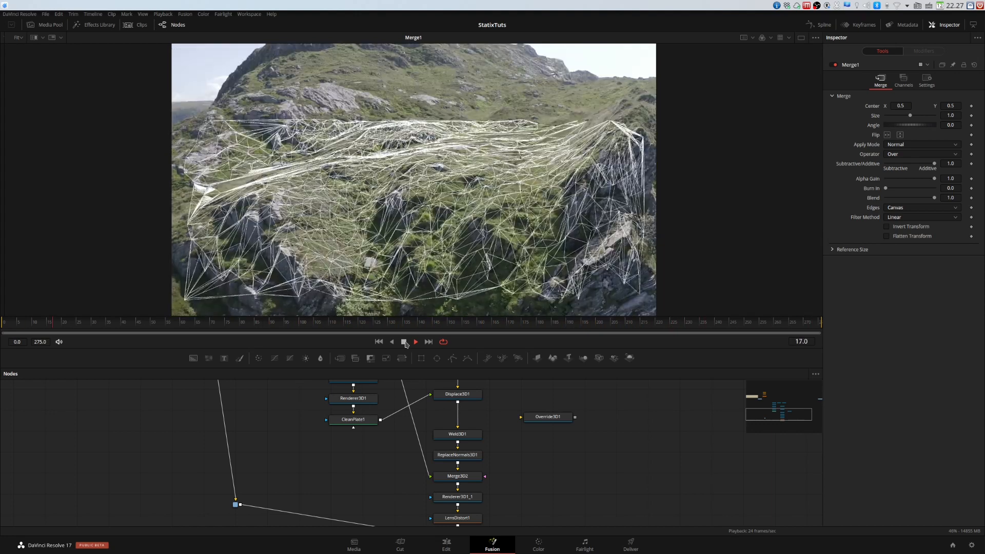
click(405, 341)
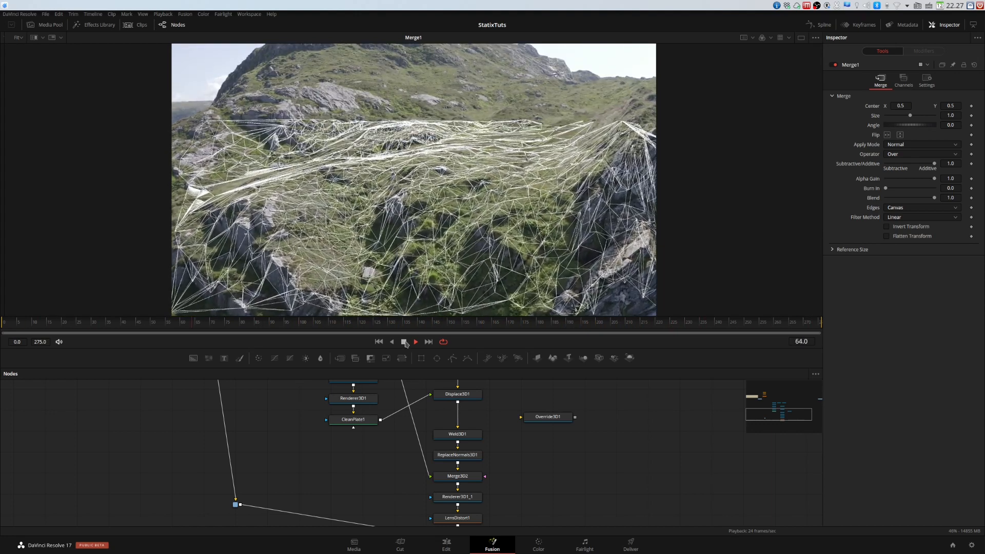